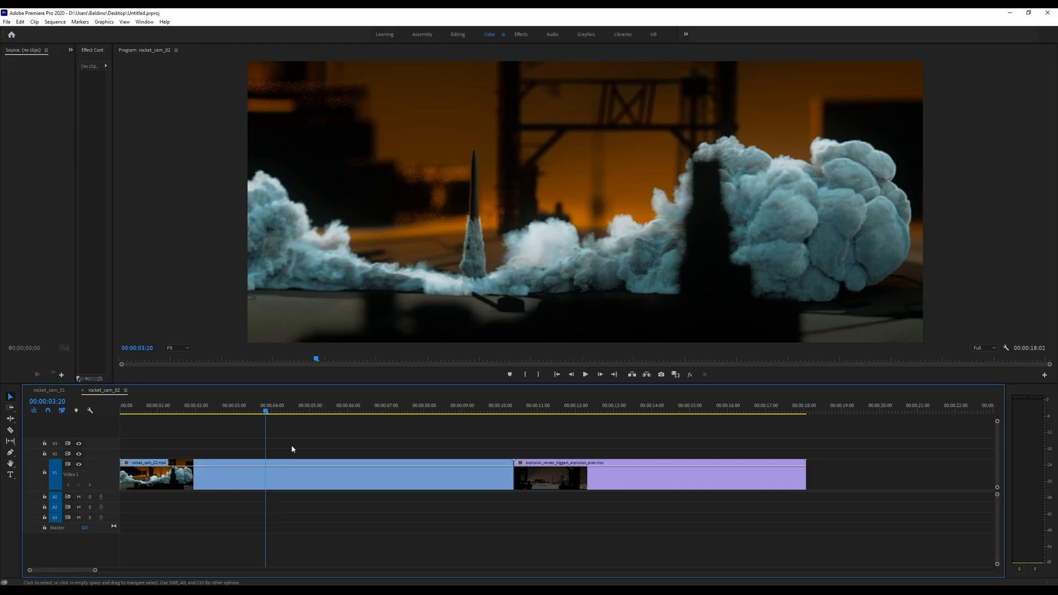
Step: Play the composited rocket launch sequence in the Program Monitor
{"action": "left_click", "coordinate": [585, 375]}
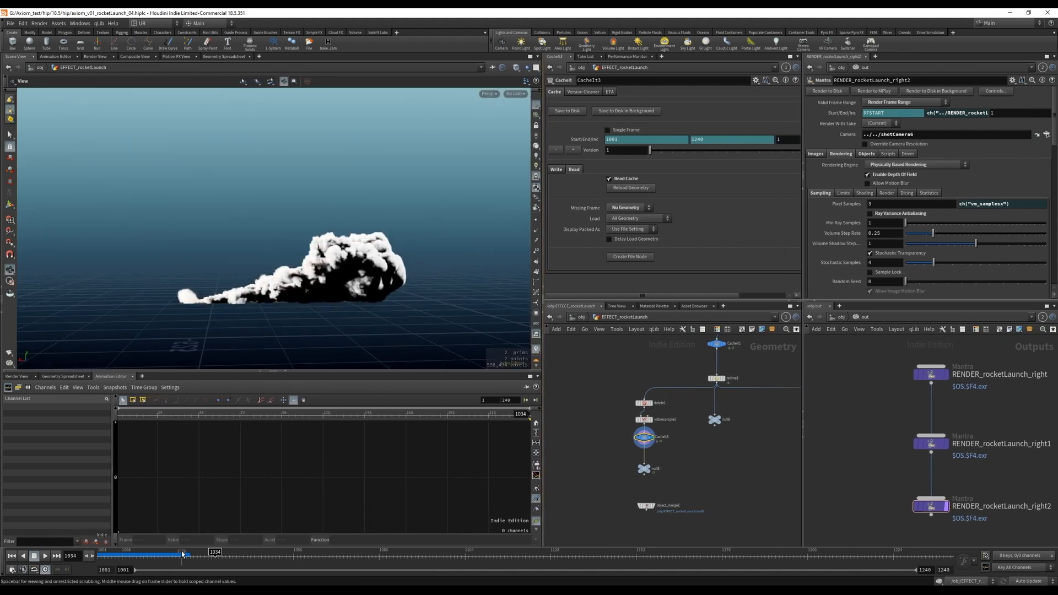
Step: Scrub the timeline to watch the low-res cached smoke plume grow across frames
{"action": "left_click_drag", "start_coordinate": [181, 553], "coordinate": [191, 553]}
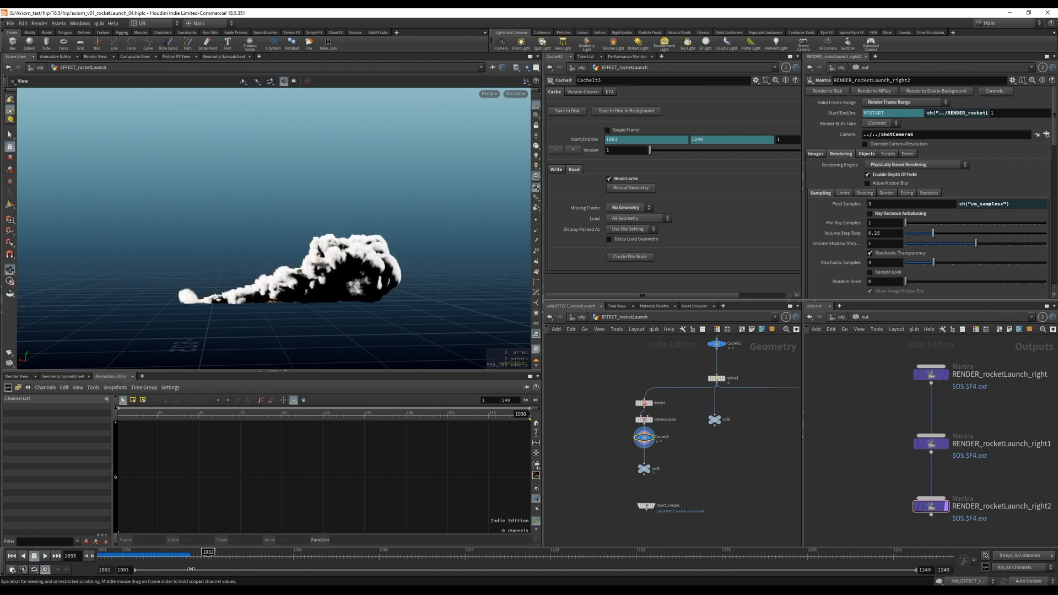
{"action": "left_click_drag", "start_coordinate": [208, 555], "coordinate": [150, 555]}
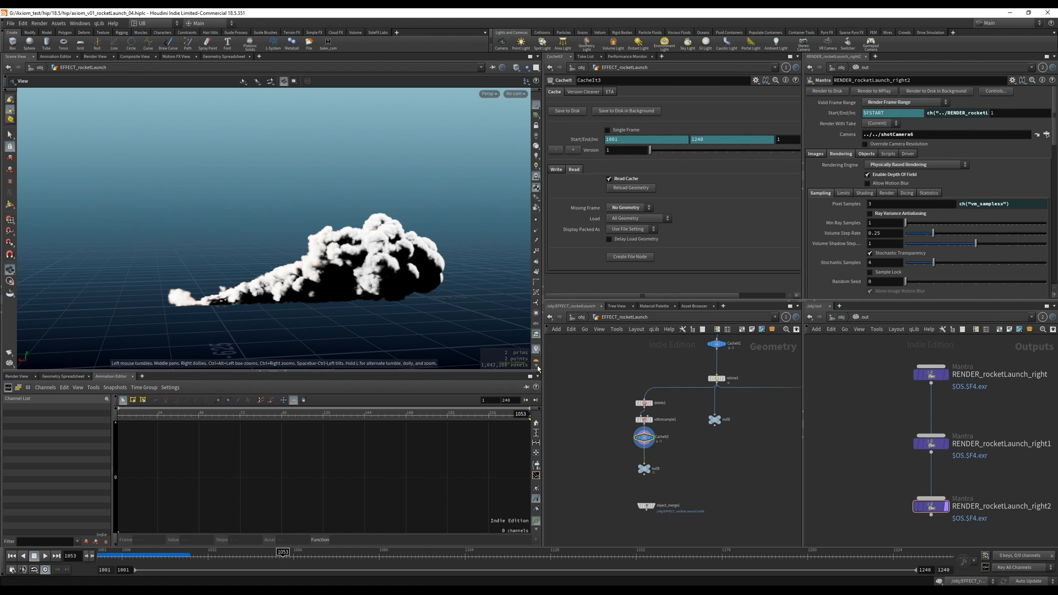
{"action": "mouse_move", "coordinate": [289, 347]}
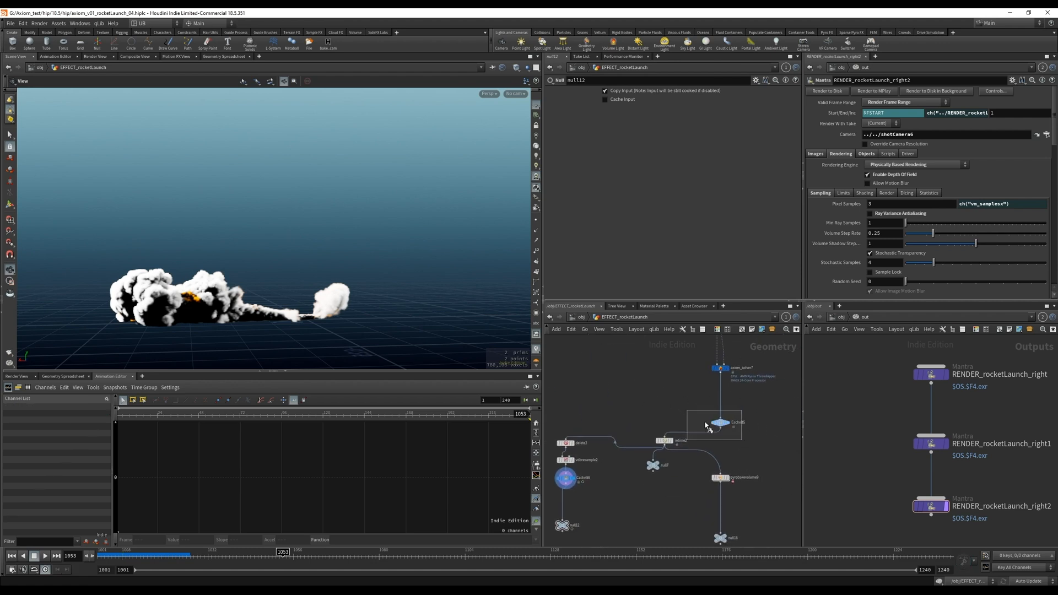
Step: Inspect the null, vdbresample2 and Cache16 nodes, then scrub the plume to frame 1044
{"action": "left_click", "coordinate": [719, 422]}
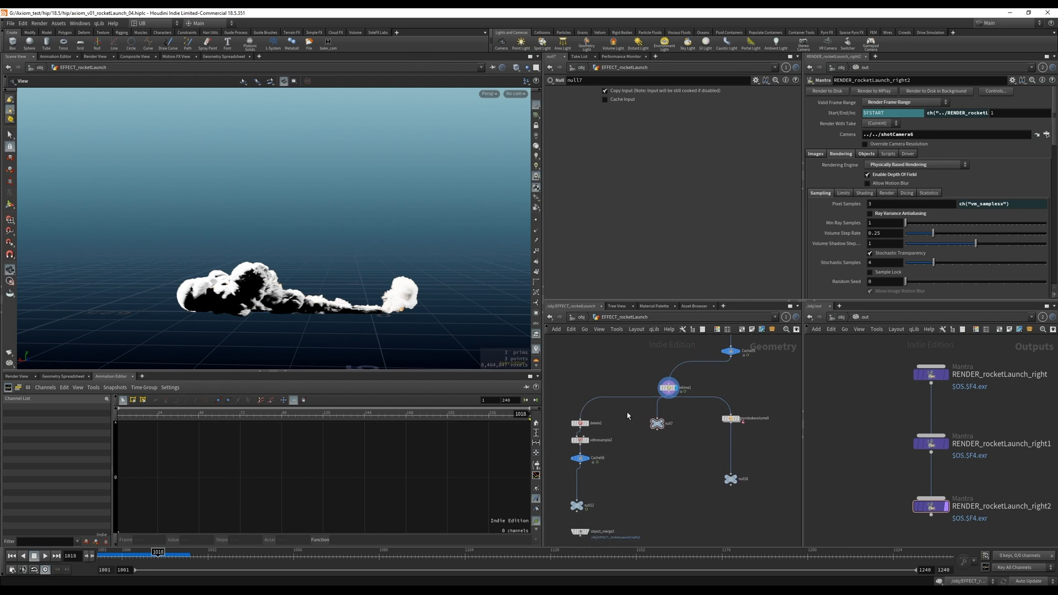
{"action": "mouse_move", "coordinate": [631, 414]}
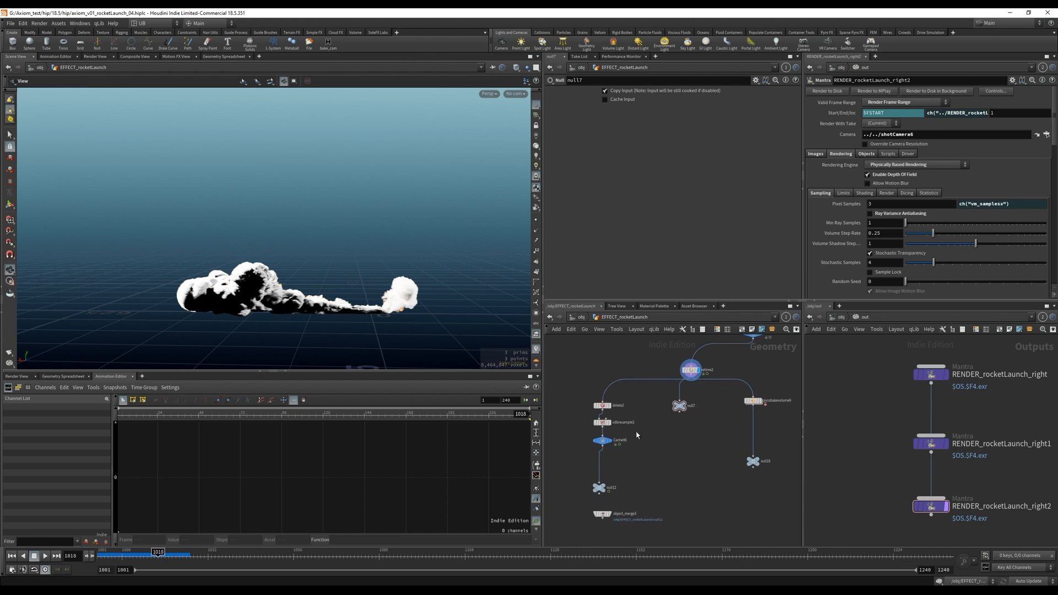
{"action": "left_click", "coordinate": [602, 422]}
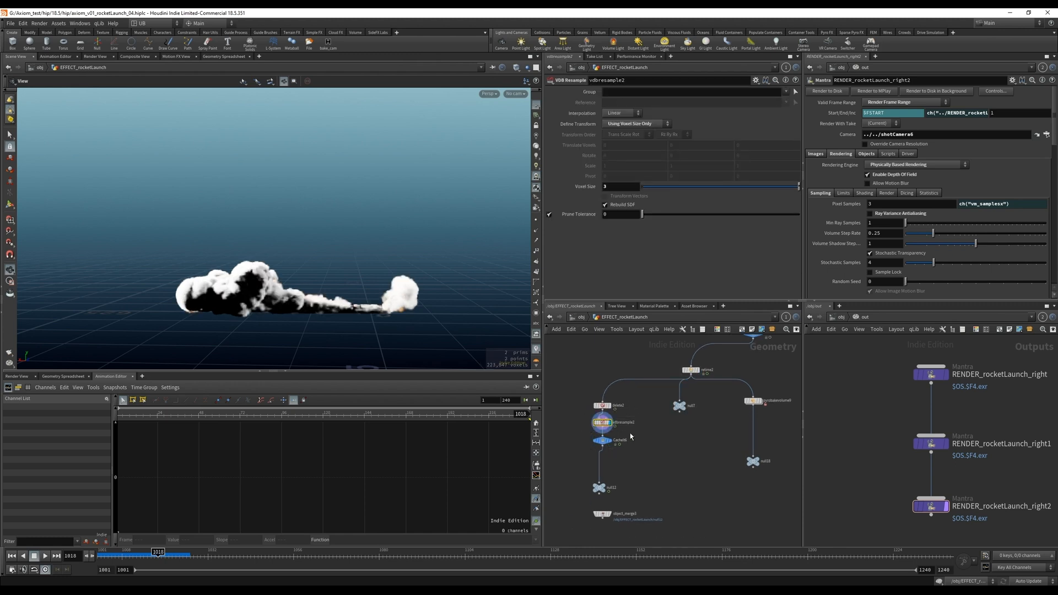
{"action": "left_click", "coordinate": [596, 441]}
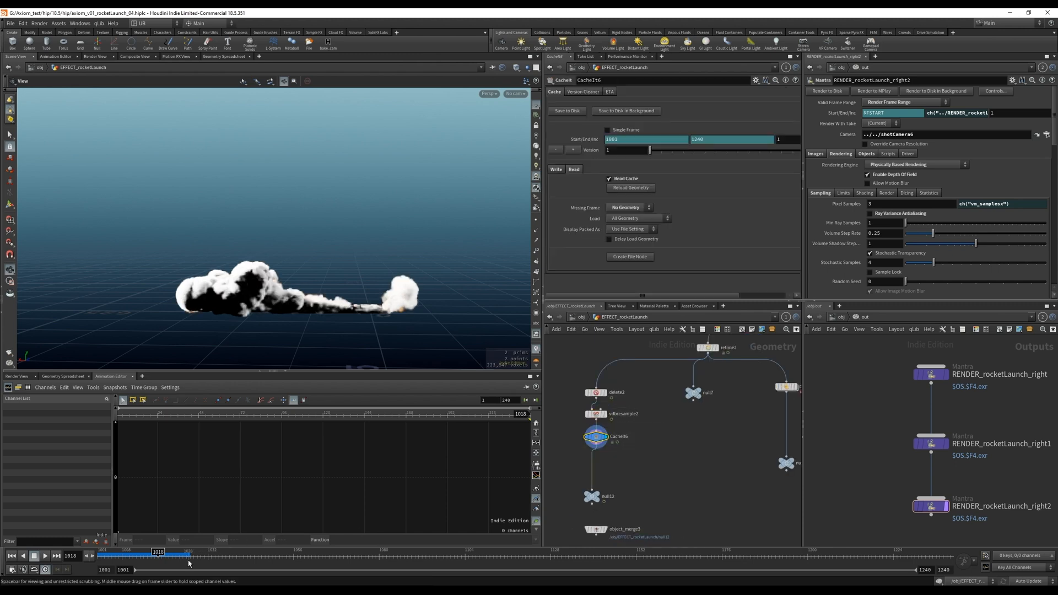
{"action": "left_click_drag", "start_coordinate": [159, 554], "coordinate": [250, 555]}
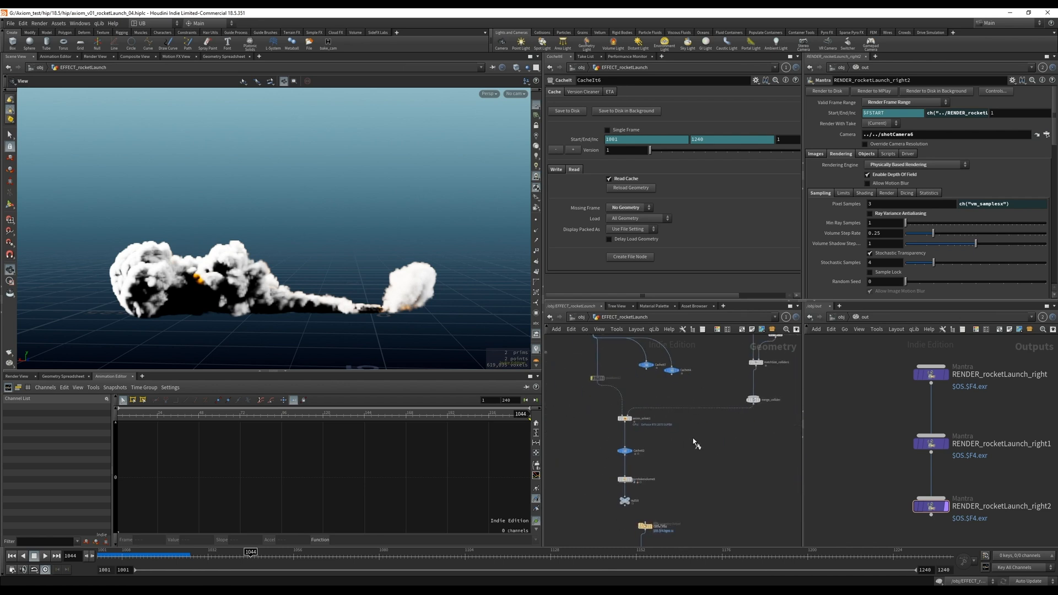
Step: Display the Cache12 exhaust column and scrub forward to watch it rise, orbiting closer
{"action": "left_click", "coordinate": [622, 450]}
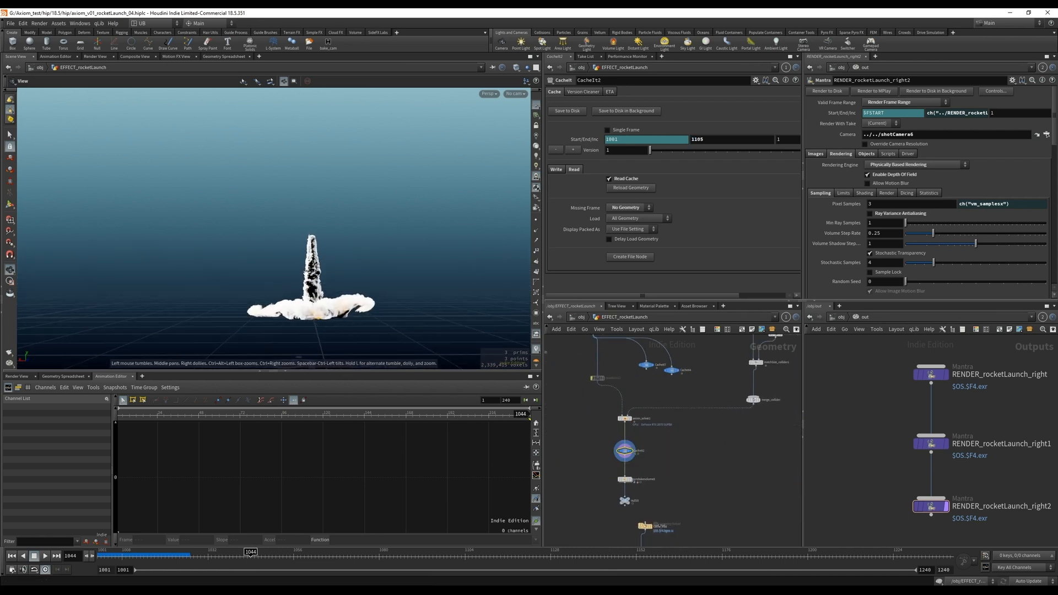
{"action": "left_click_drag", "start_coordinate": [250, 553], "coordinate": [314, 557]}
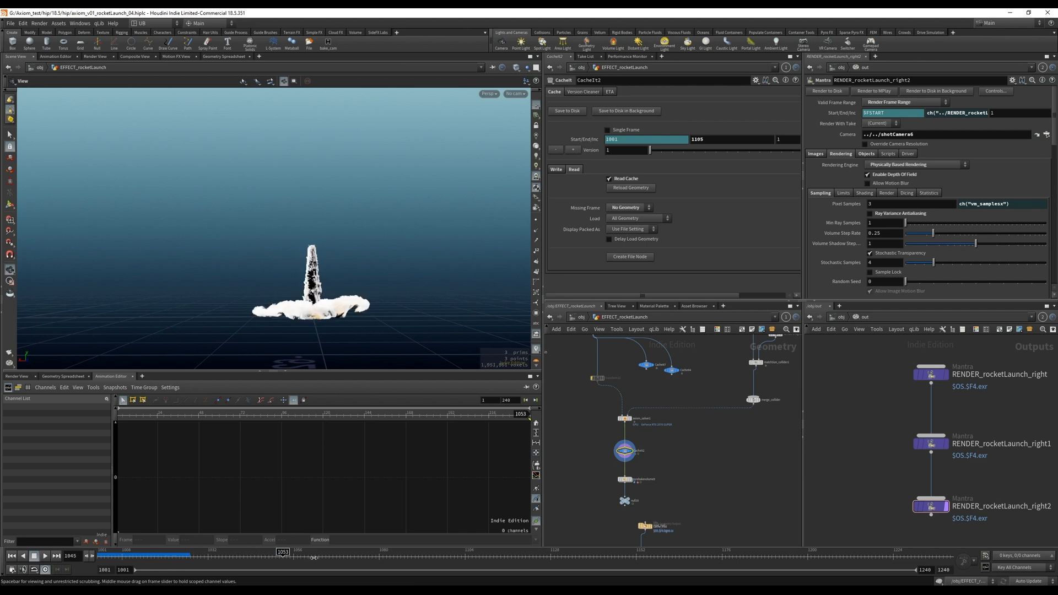
{"action": "left_click_drag", "start_coordinate": [283, 550], "coordinate": [372, 551]}
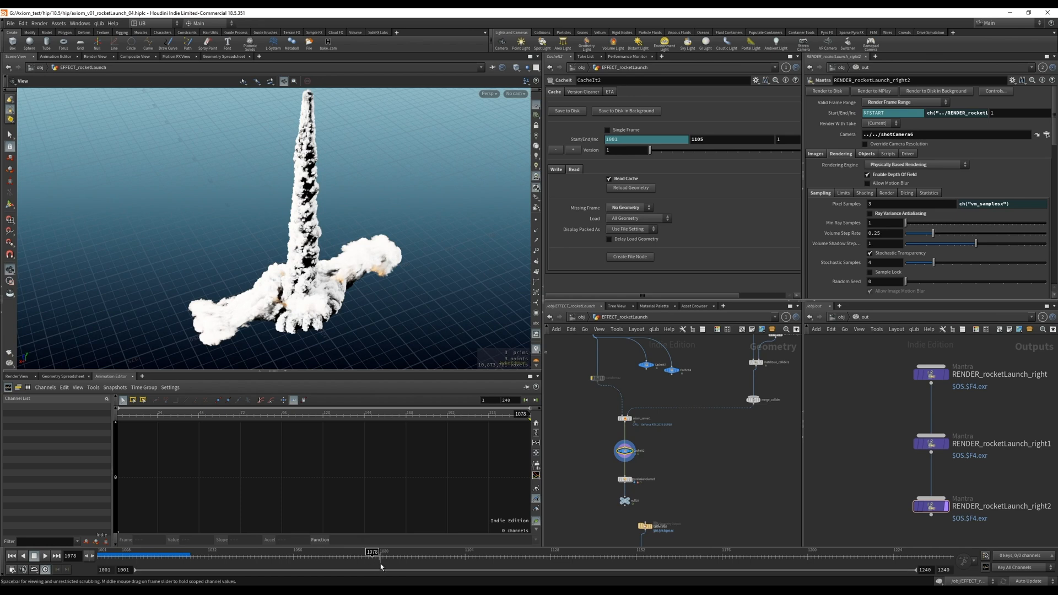
{"action": "left_click_drag", "start_coordinate": [372, 552], "coordinate": [443, 552]}
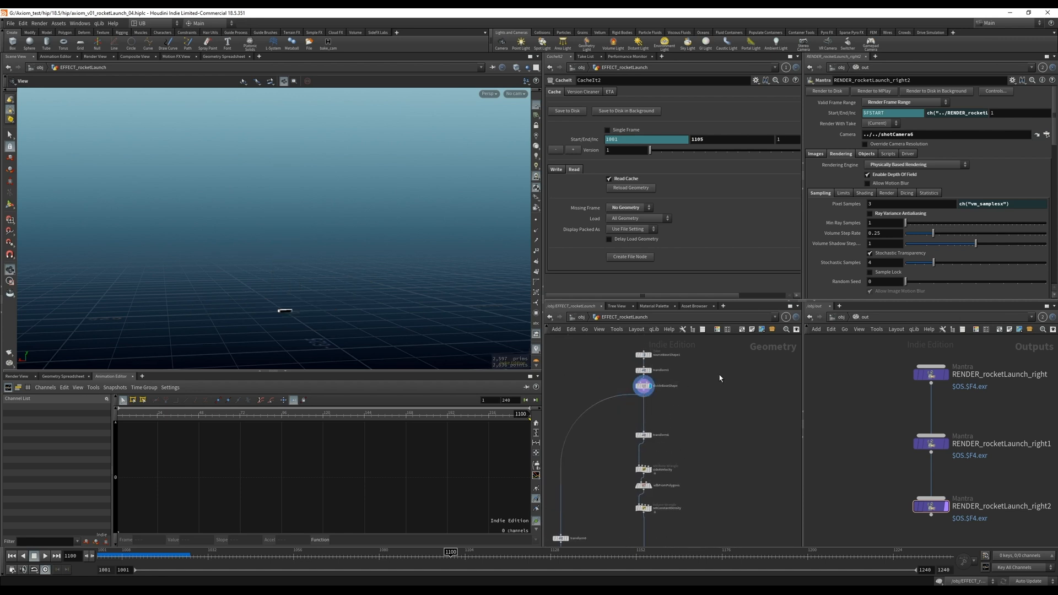
Step: Inspect the sideVelocity wrangle, noiseDensity VOP, temperature Name, merge7 and density noise nodes
{"action": "left_click", "coordinate": [643, 385]}
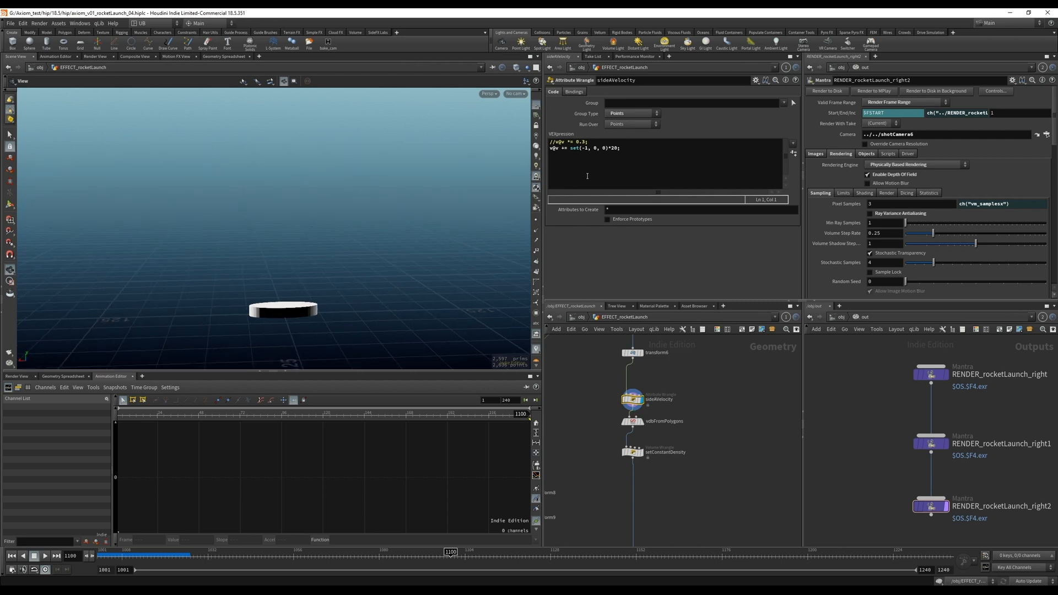
{"action": "mouse_move", "coordinate": [772, 532]}
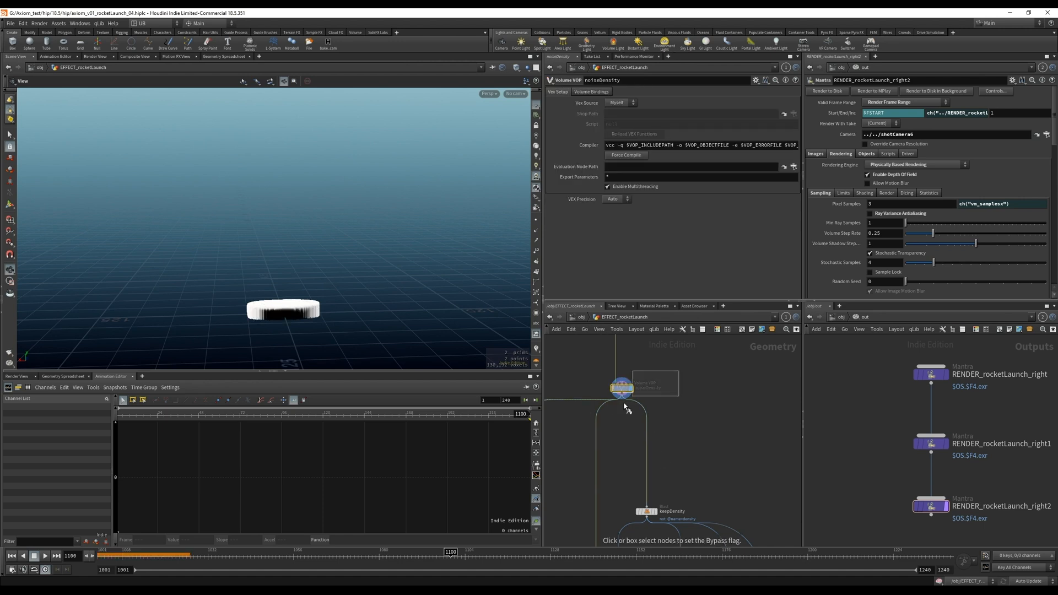
{"action": "double_click", "coordinate": [619, 387]}
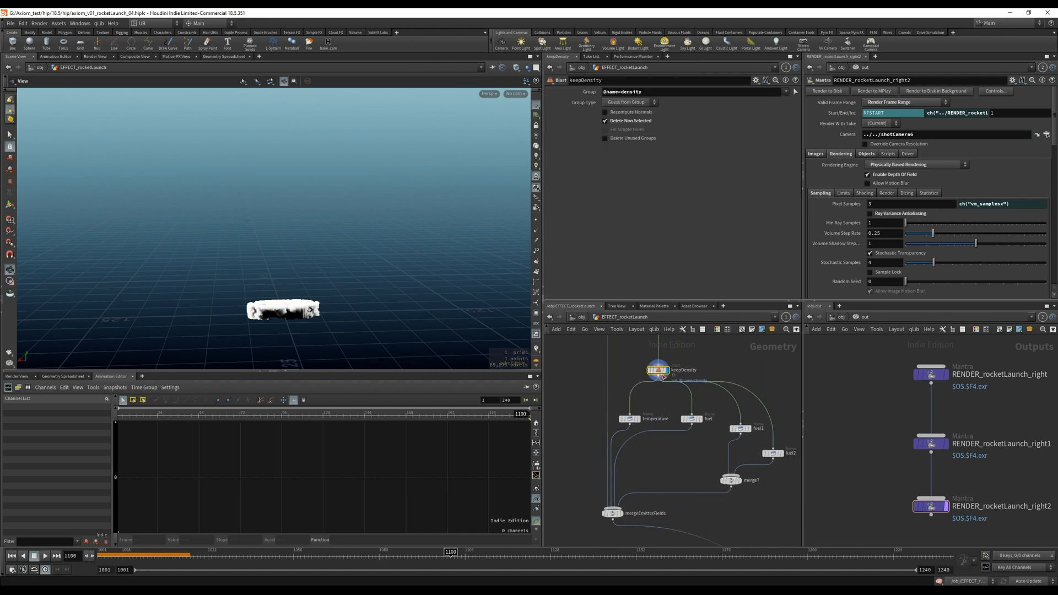
{"action": "left_click", "coordinate": [630, 419]}
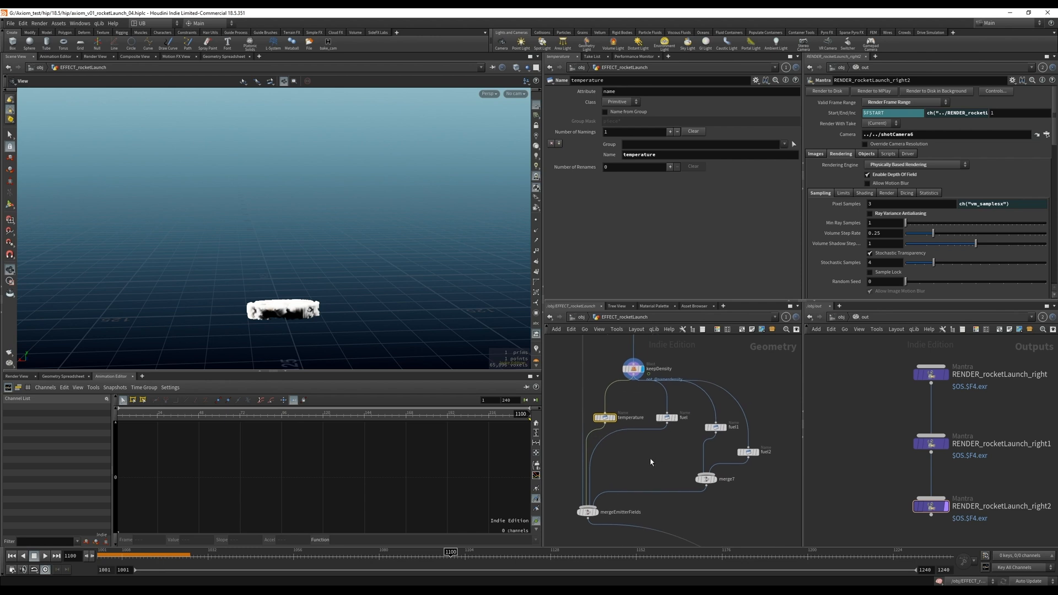
{"action": "left_click", "coordinate": [719, 427]}
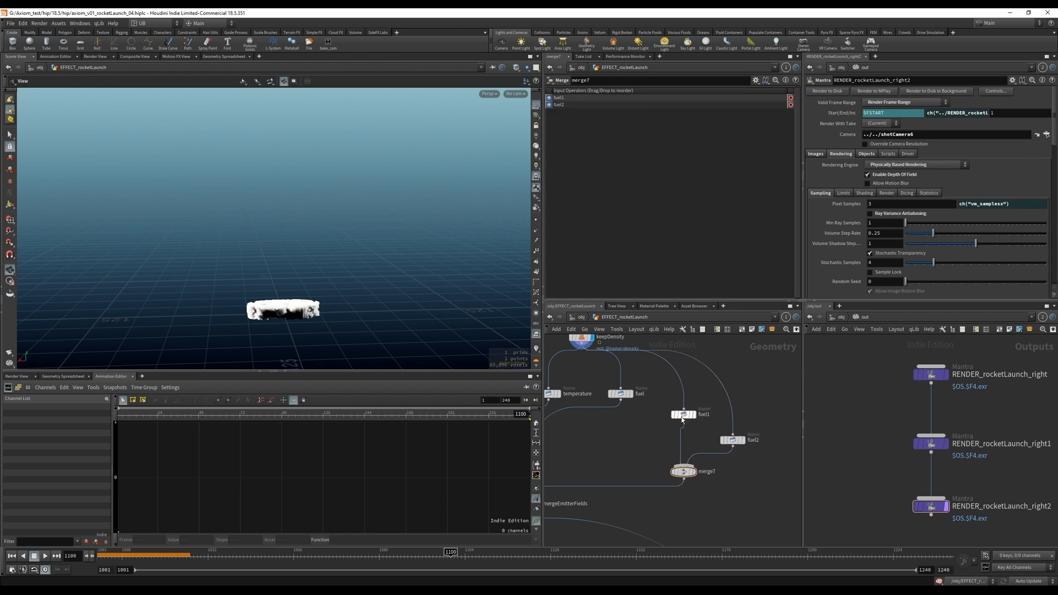
{"action": "left_click", "coordinate": [732, 440]}
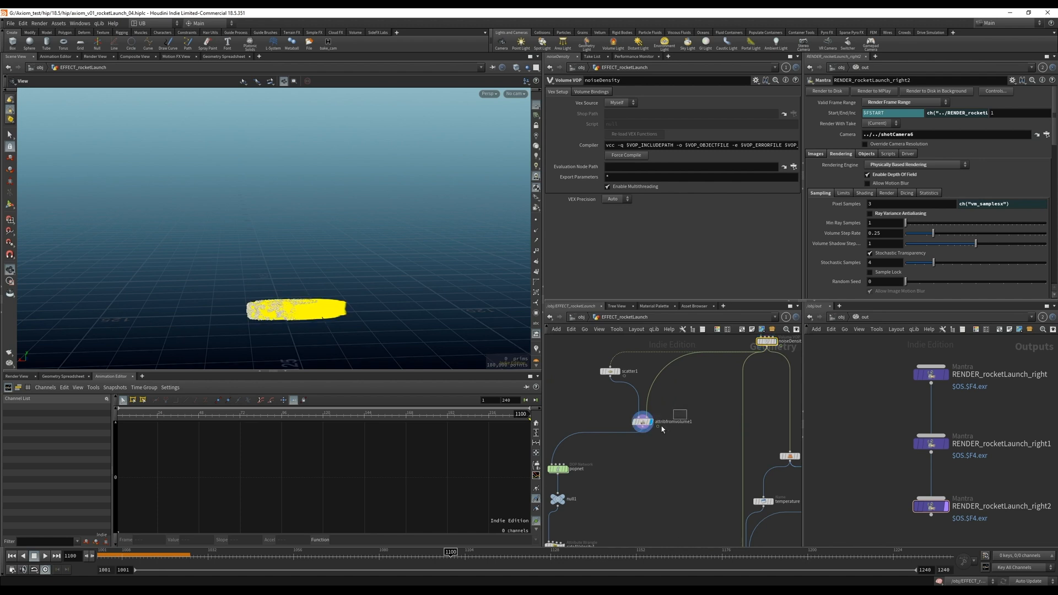
Step: Select scatter1 and popnet, play the particle simulation outward, then dive into popnet
{"action": "left_click", "coordinate": [610, 370]}
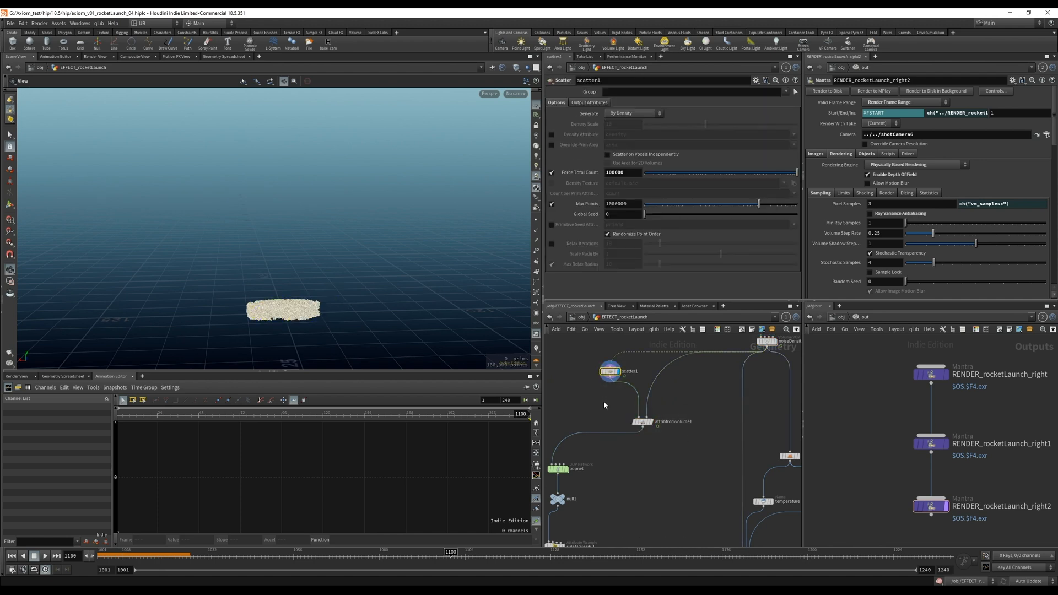
{"action": "left_click", "coordinate": [641, 421]}
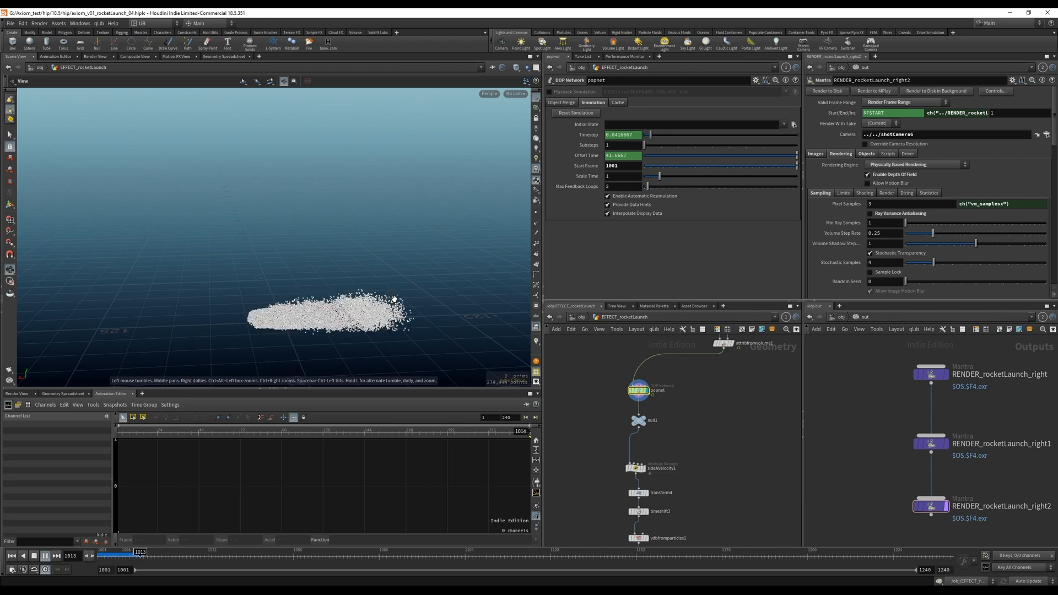
{"action": "left_click", "coordinate": [46, 555]}
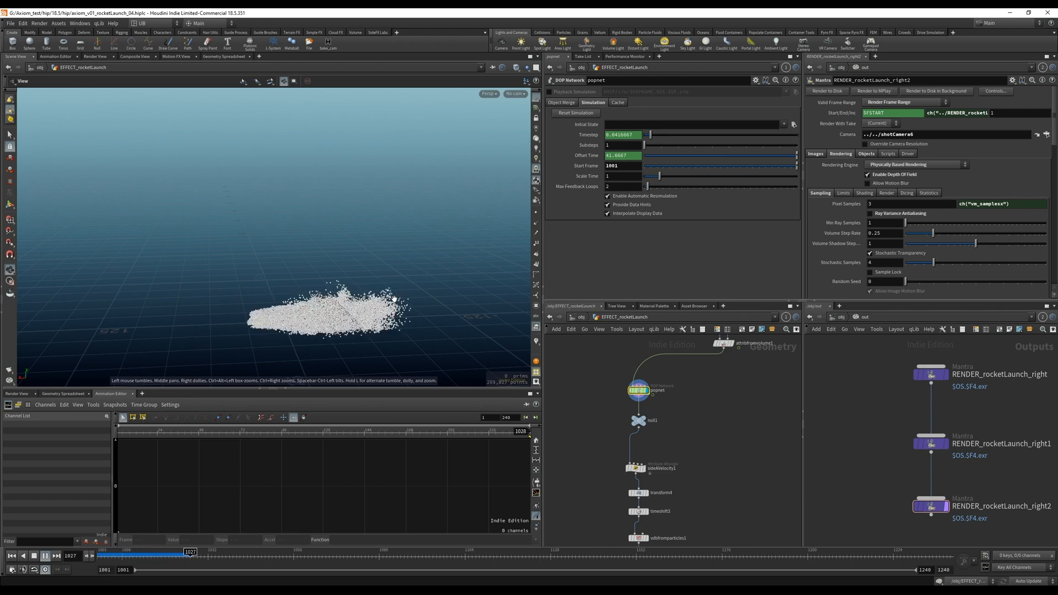
{"action": "left_click", "coordinate": [45, 555]}
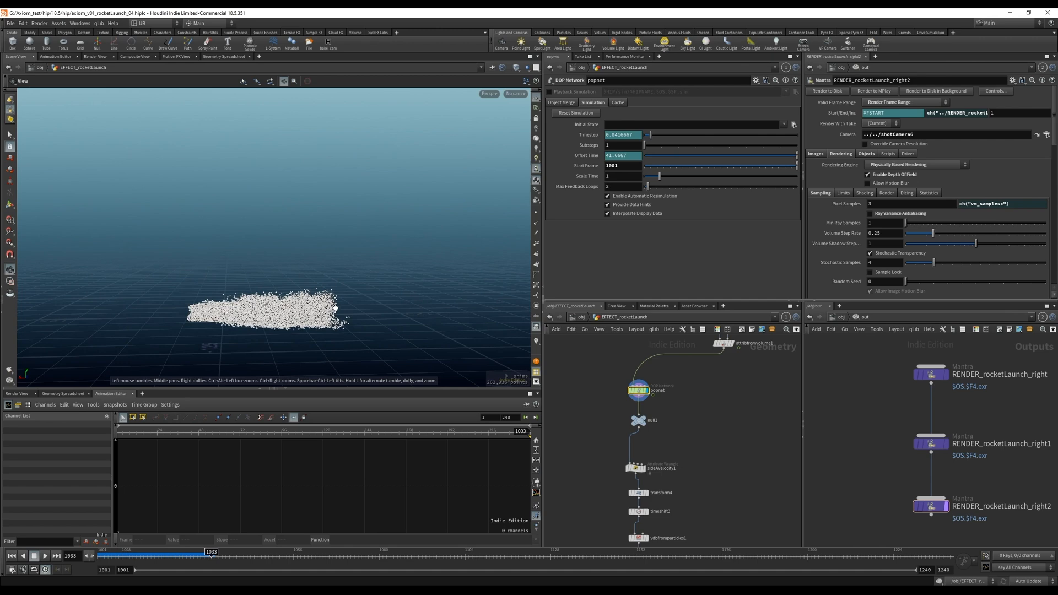
{"action": "left_click", "coordinate": [47, 571]}
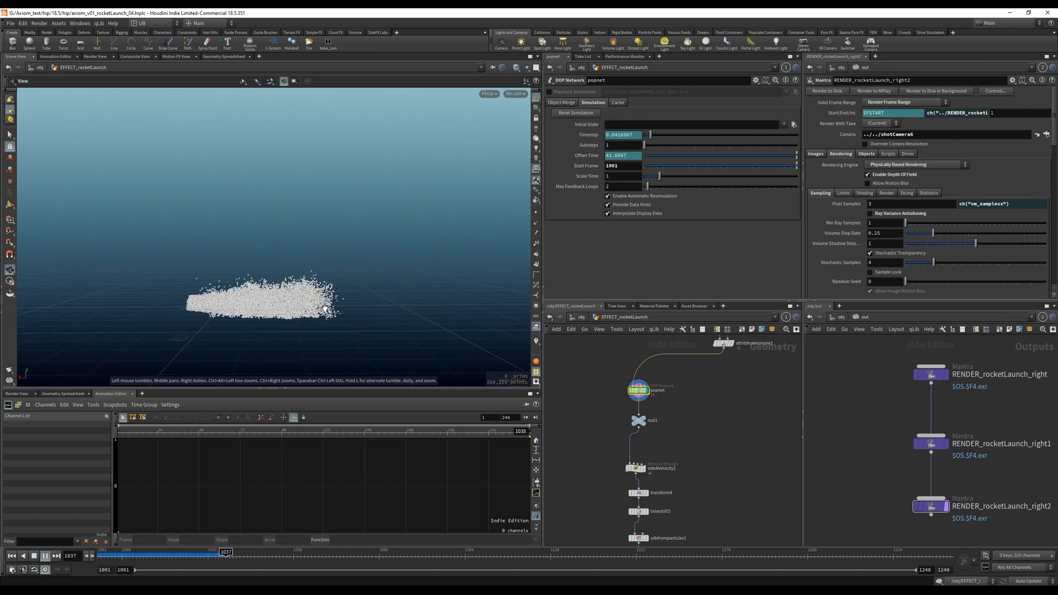
{"action": "left_click", "coordinate": [45, 555]}
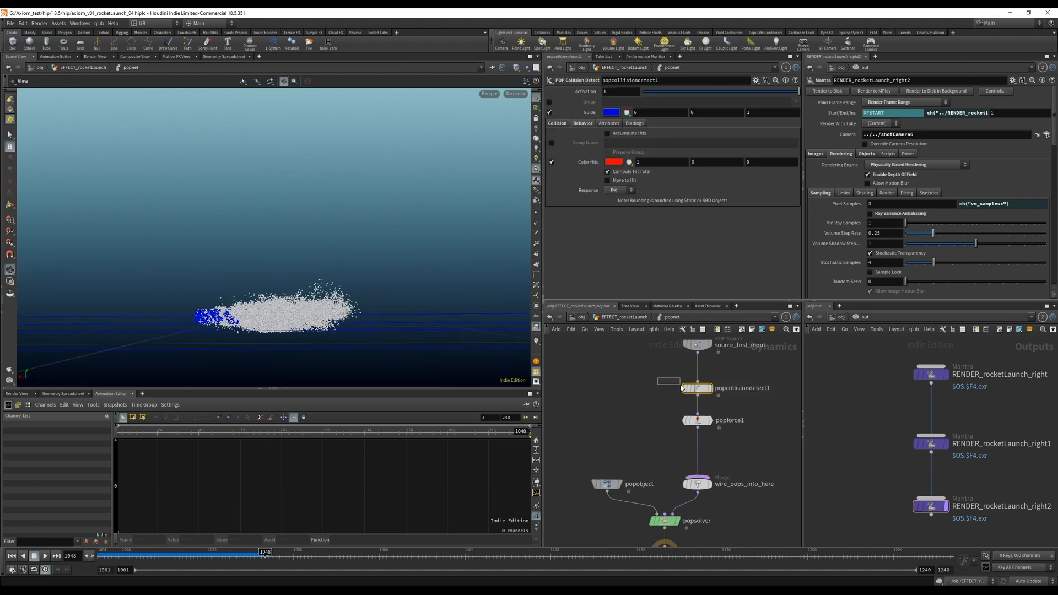
{"action": "mouse_move", "coordinate": [418, 369]}
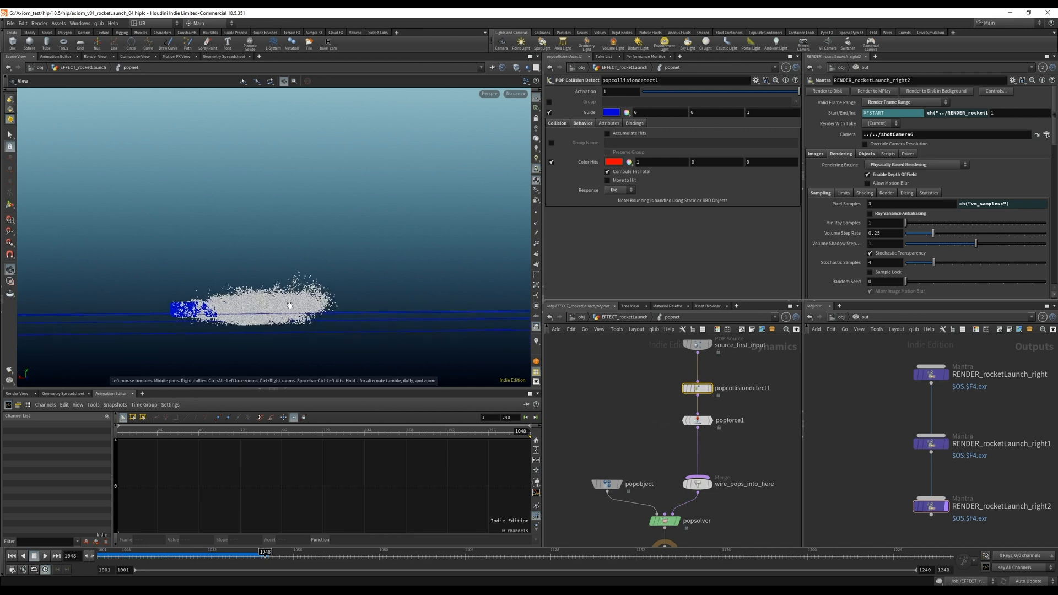
Step: Play the collision particles, then return to EFFECT_rocketLaunch's v@y 0.3 velocity wrangle
{"action": "left_click", "coordinate": [44, 571]}
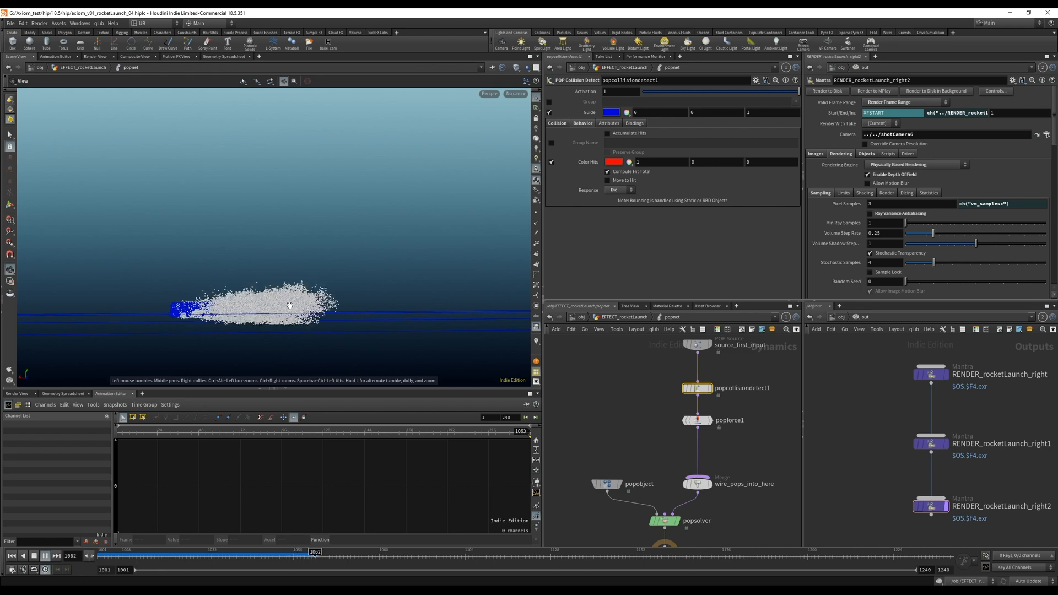
{"action": "left_click", "coordinate": [696, 420]}
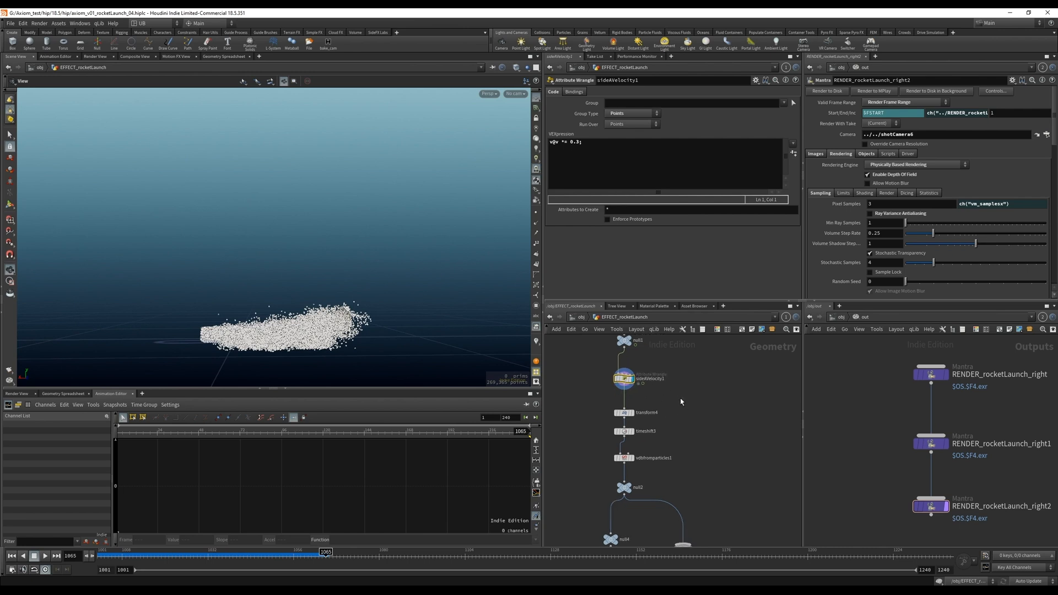
Step: Display the vdbfromparticles fog volume, then show the flat box1 shape and its settings
{"action": "left_click", "coordinate": [623, 431]}
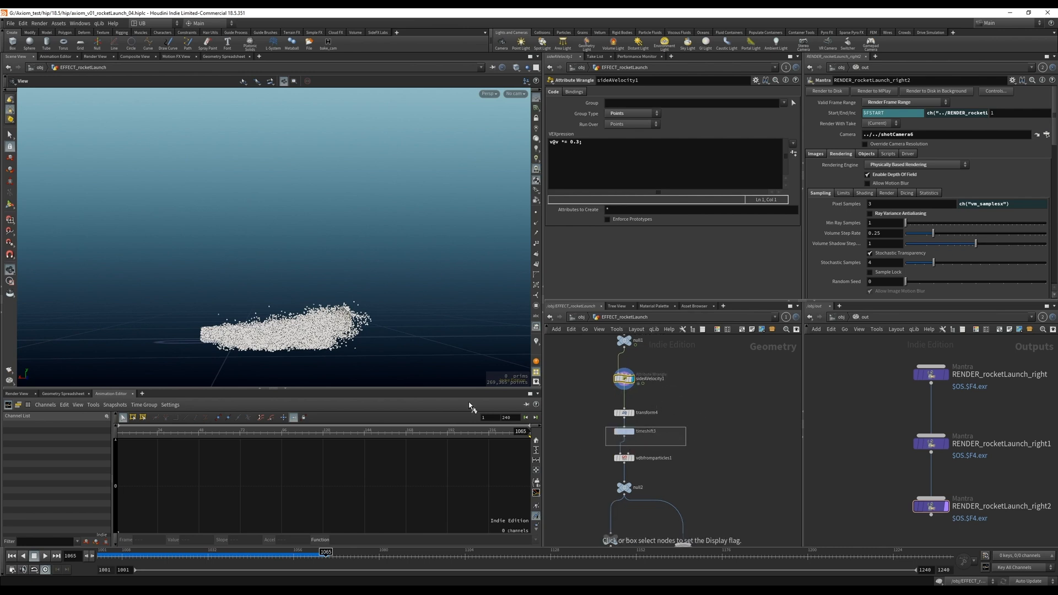
{"action": "left_click", "coordinate": [622, 431]}
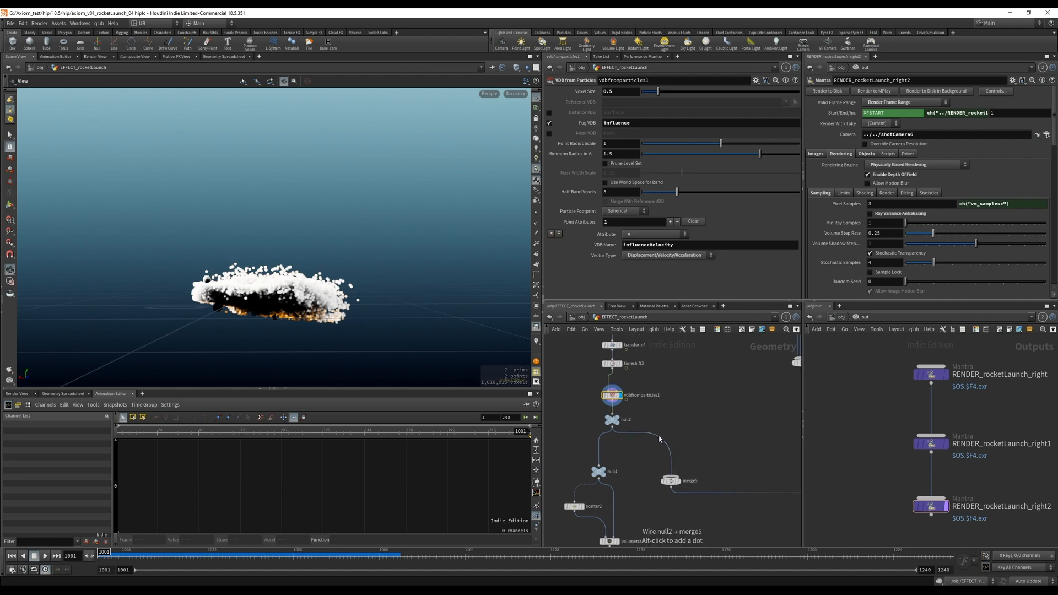
{"action": "mouse_move", "coordinate": [699, 407]}
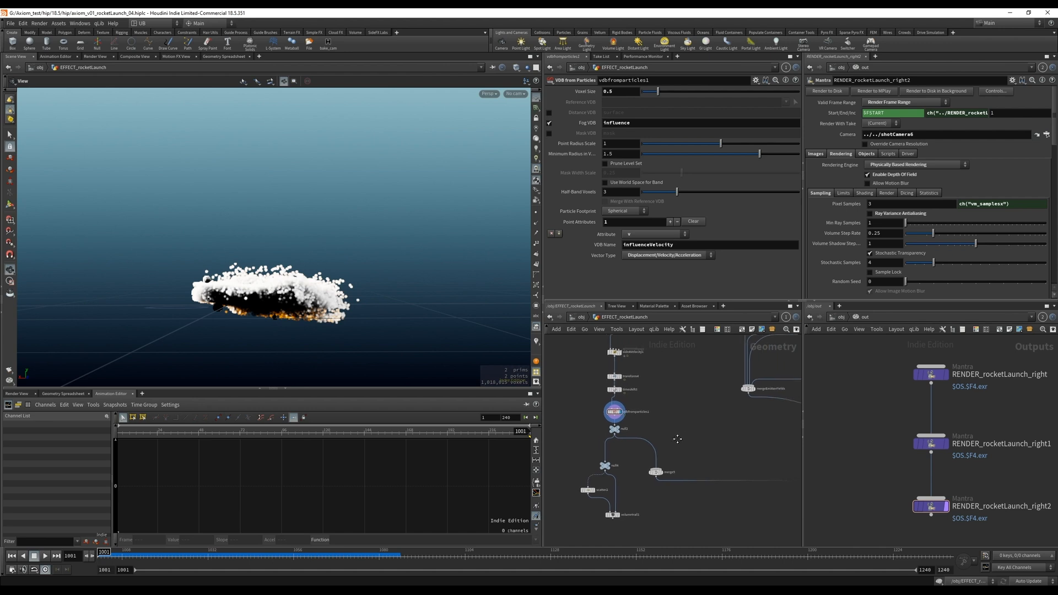
{"action": "double_click", "coordinate": [616, 122]}
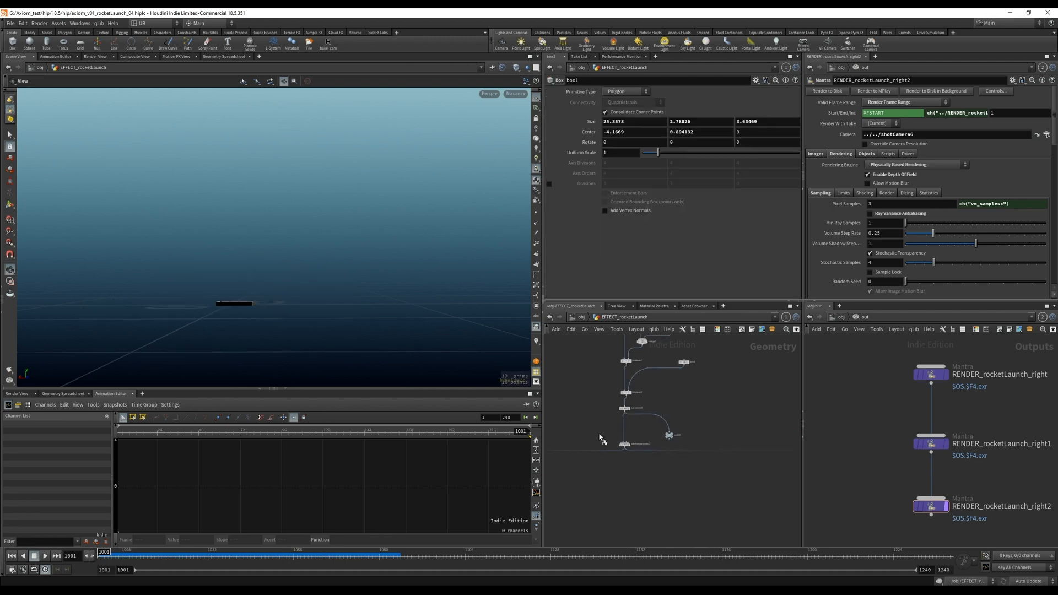
Step: Select axiom_sourceShape2 showing Type Collision and Shape Box
{"action": "left_click", "coordinate": [622, 443]}
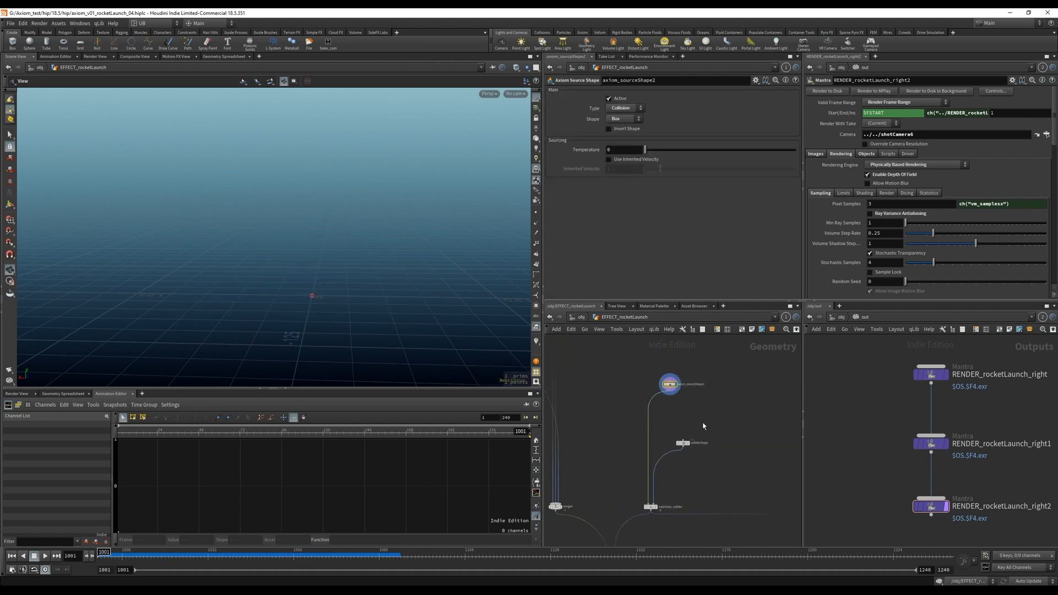
{"action": "left_click", "coordinate": [647, 507]}
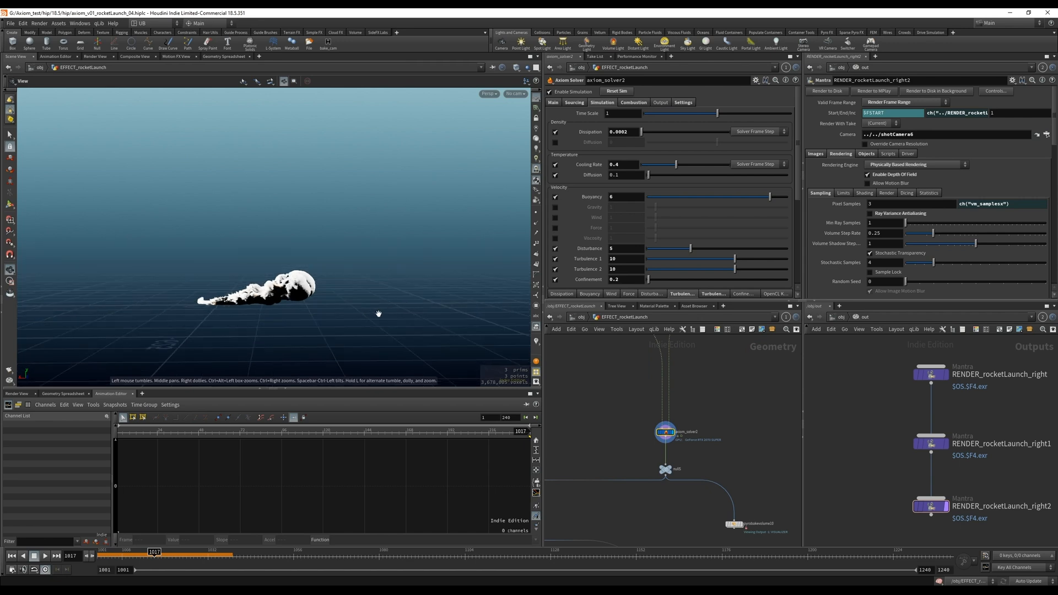
Step: Play the timeline to view the Axiom solver's cached smoke simulation
{"action": "left_click", "coordinate": [47, 555]}
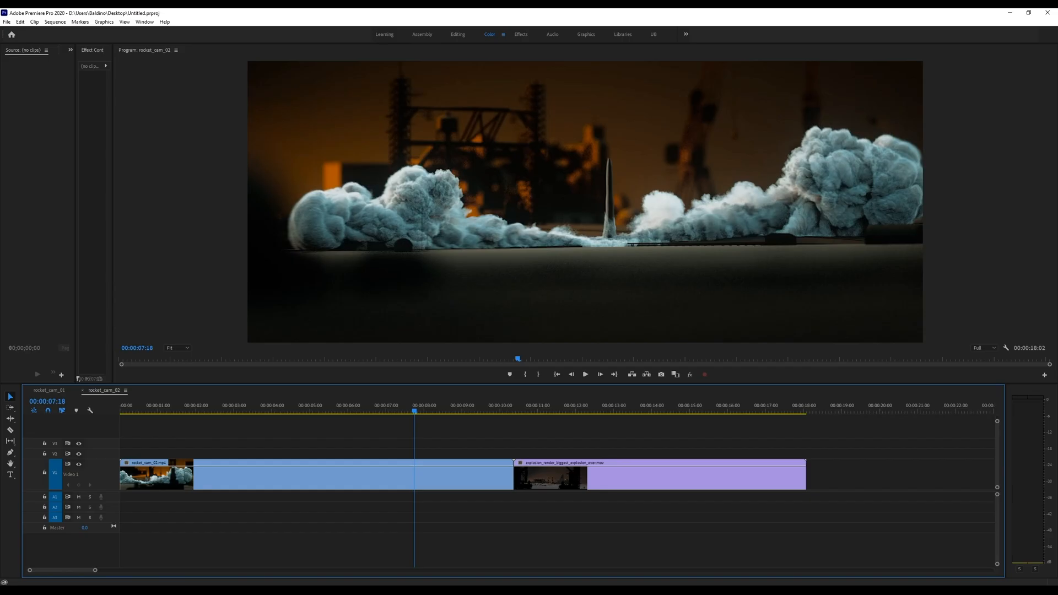
{"action": "left_click", "coordinate": [540, 412]}
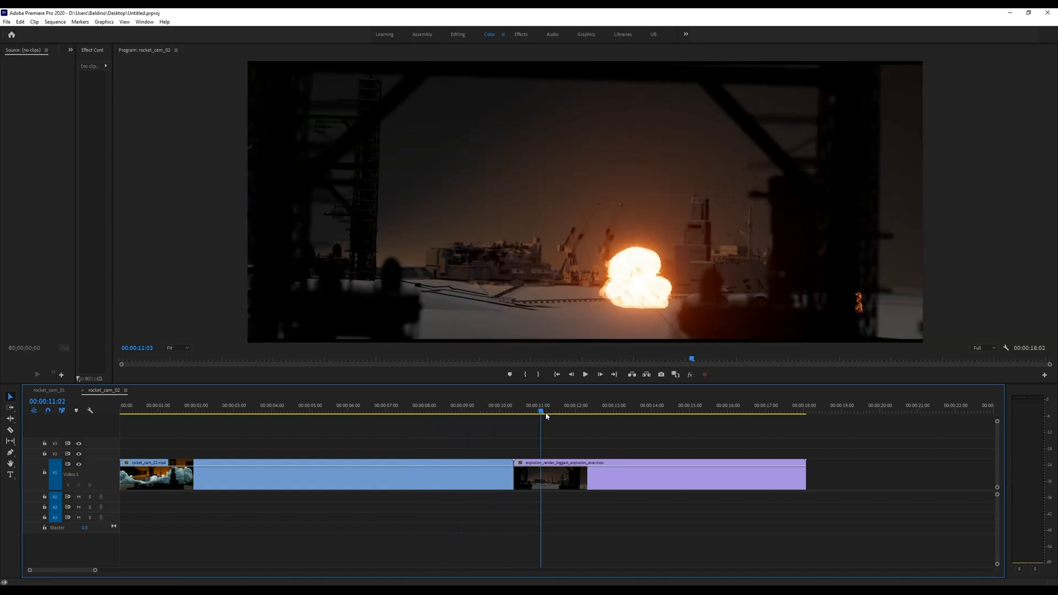
{"action": "left_click", "coordinate": [310, 412]}
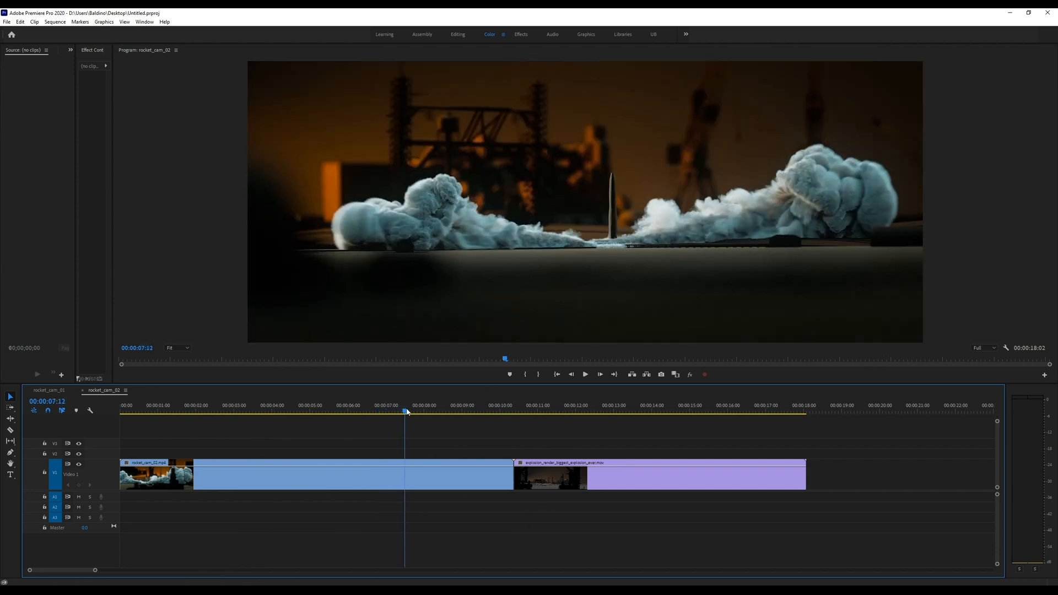
{"action": "left_click_drag", "start_coordinate": [404, 411], "coordinate": [375, 411]}
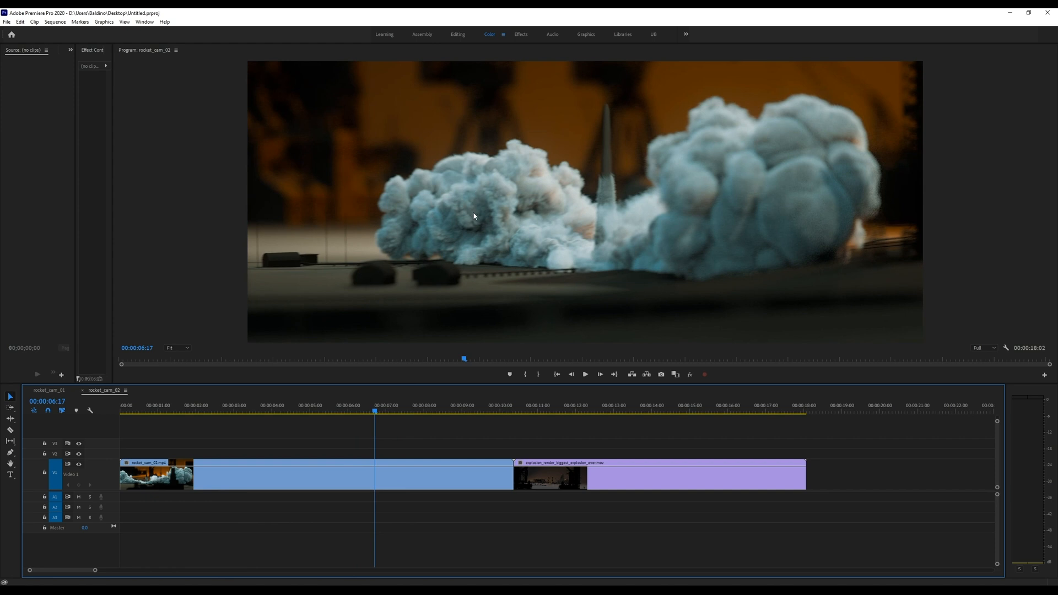
{"action": "mouse_move", "coordinate": [801, 139]}
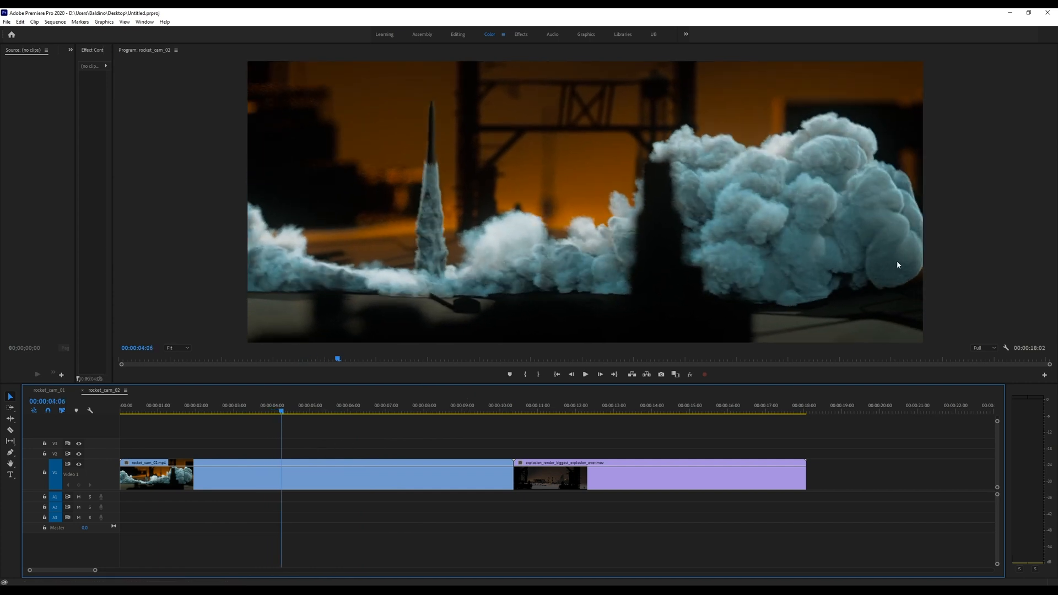
{"action": "mouse_move", "coordinate": [817, 241]}
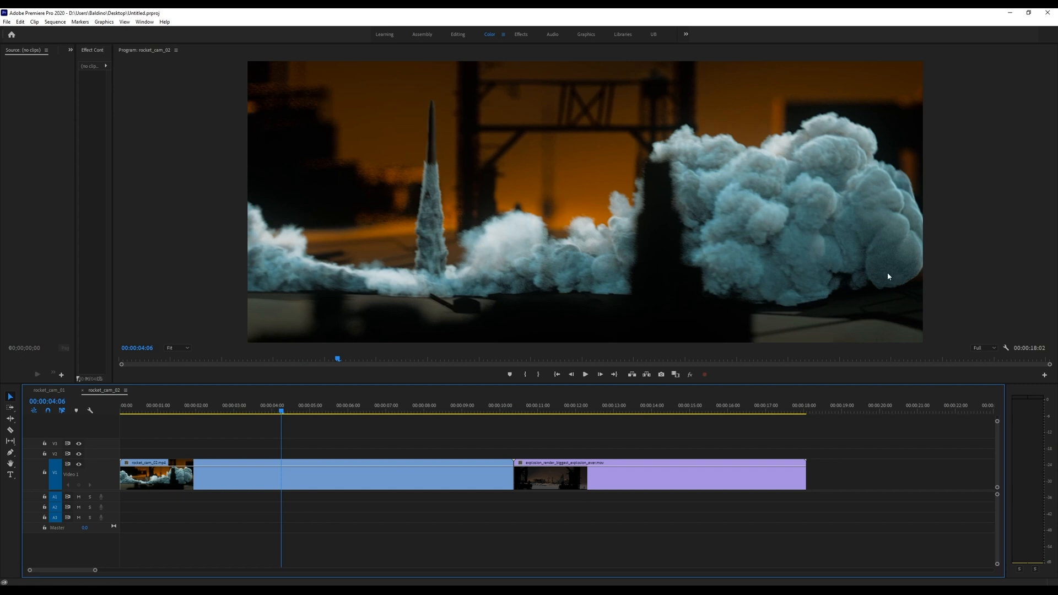
{"action": "mouse_move", "coordinate": [749, 273]}
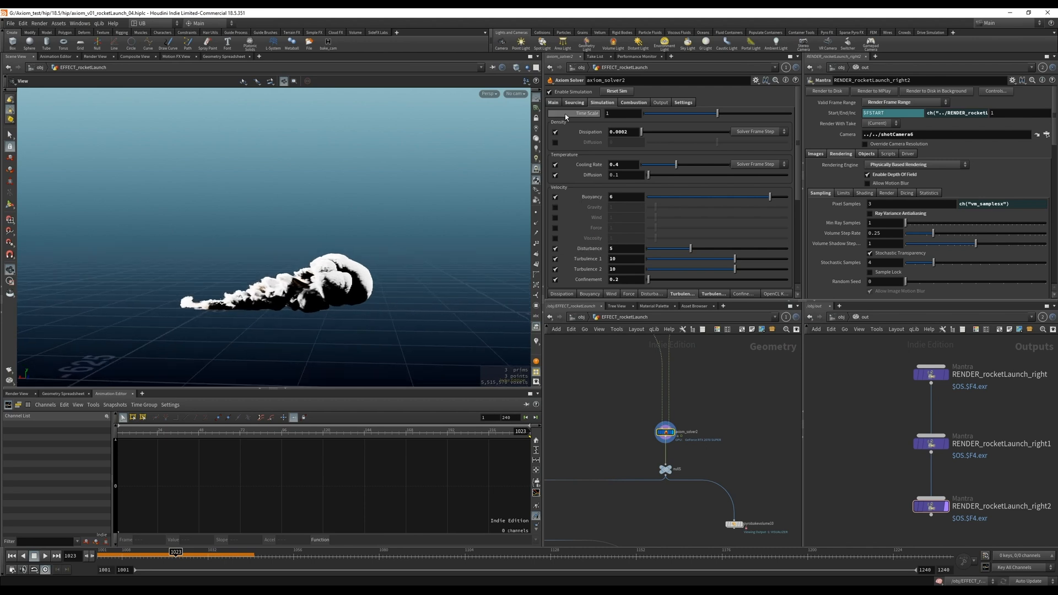
Step: Set axiom_solver2 Substeps to 1 on the Main tab and replay the smoke simulation
{"action": "left_click", "coordinate": [553, 102]}
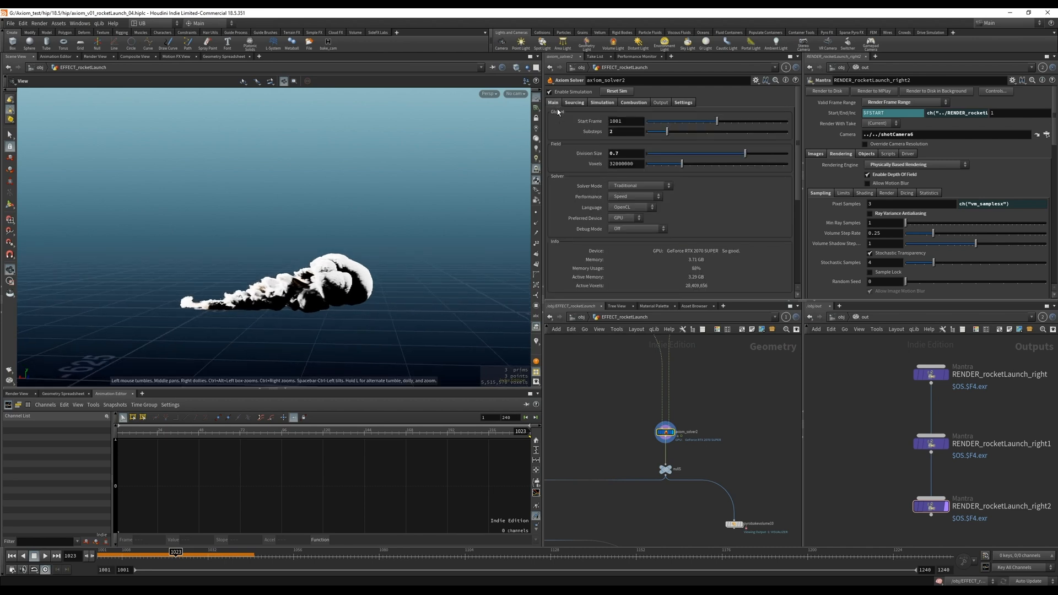
{"action": "left_click", "coordinate": [617, 131]}
{"action": "type", "text": "1"}
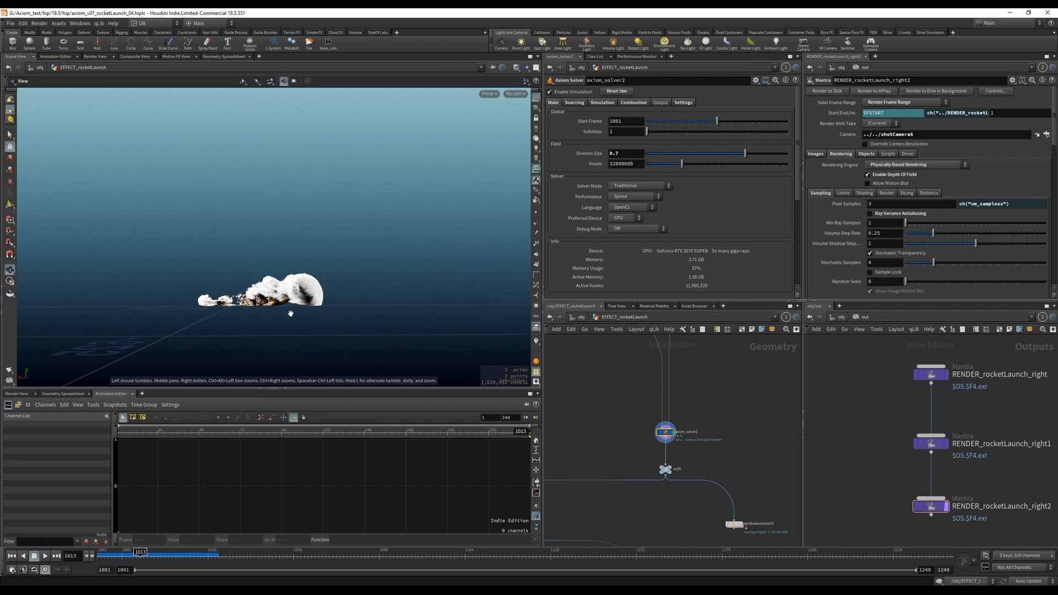
{"action": "left_click", "coordinate": [46, 556]}
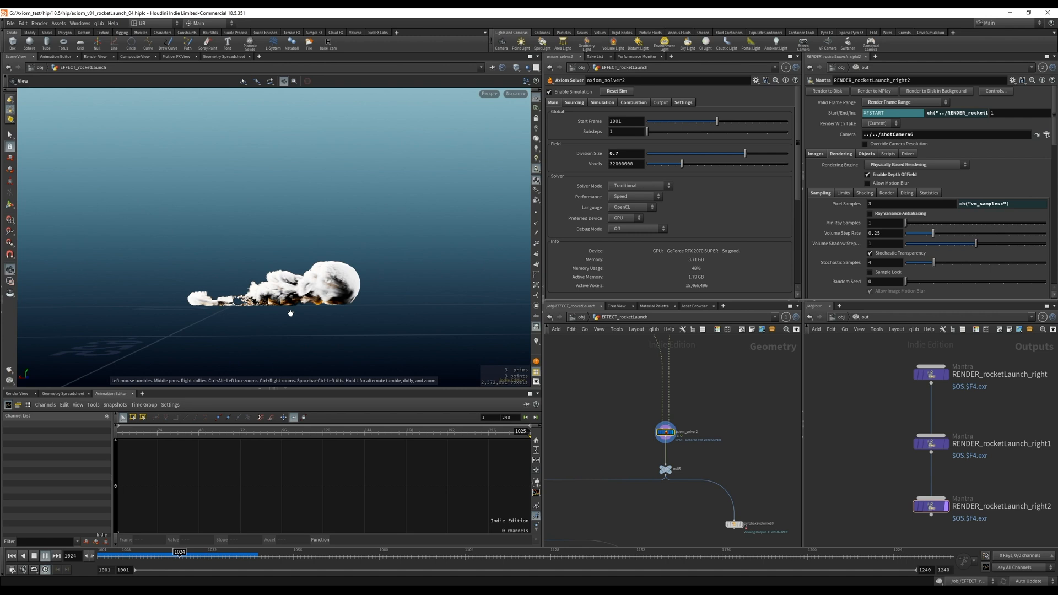
{"action": "left_click", "coordinate": [46, 556]}
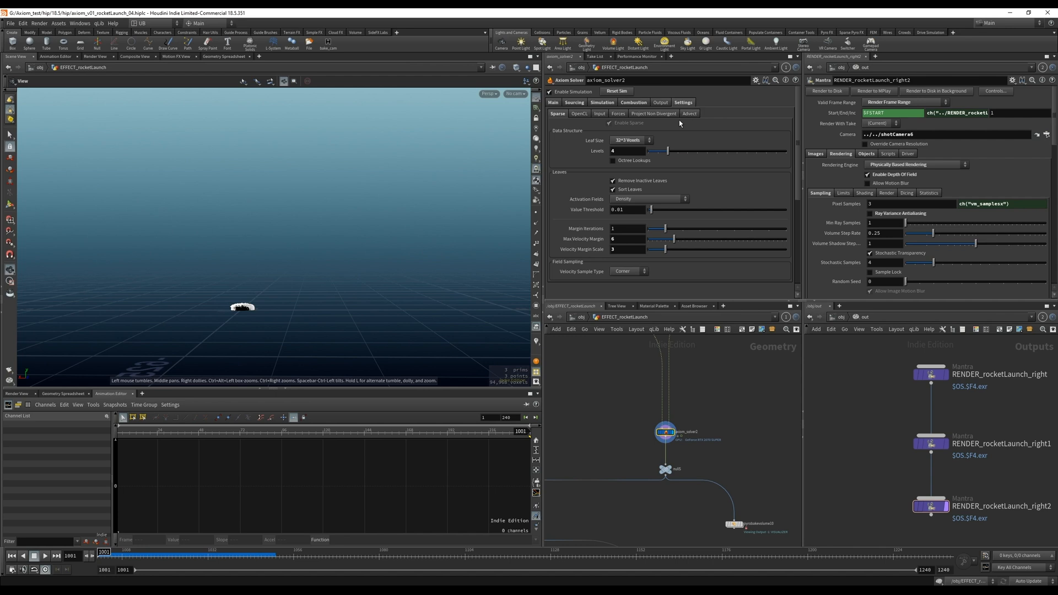
Step: Keep the sparse Leaf Size at 32³ voxels and play the smoke simulation again
{"action": "left_click", "coordinate": [630, 140]}
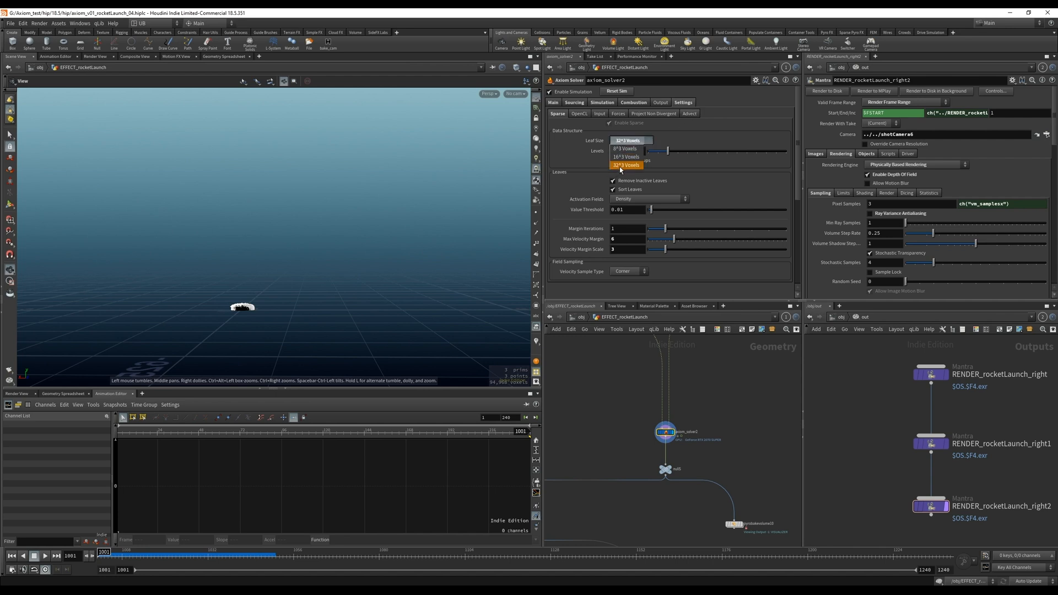
{"action": "left_click", "coordinate": [626, 165]}
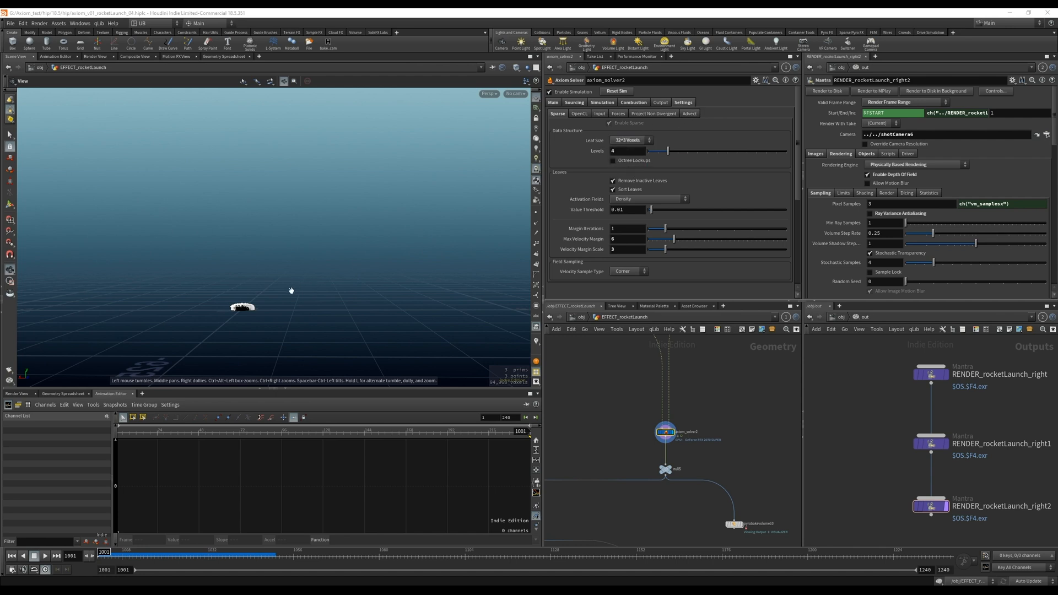
{"action": "left_click", "coordinate": [47, 555]}
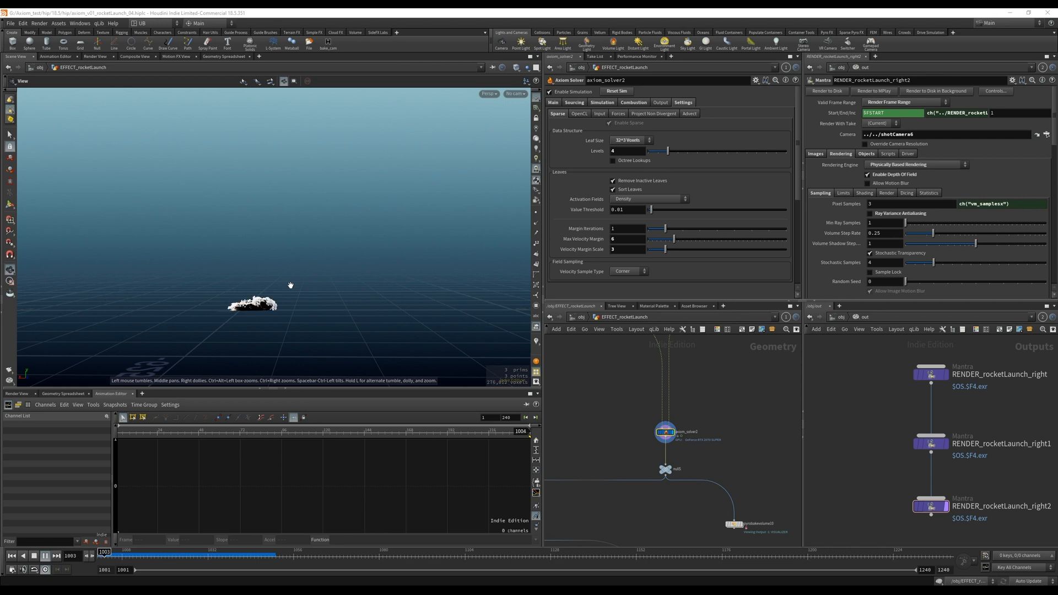
{"action": "left_click", "coordinate": [52, 555]}
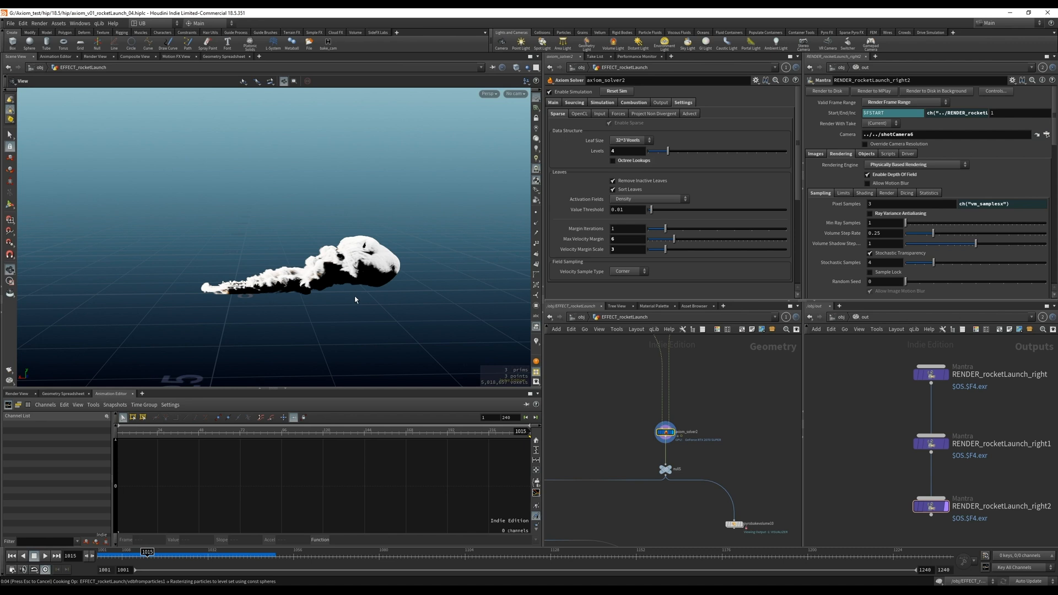
{"action": "mouse_move", "coordinate": [315, 298]}
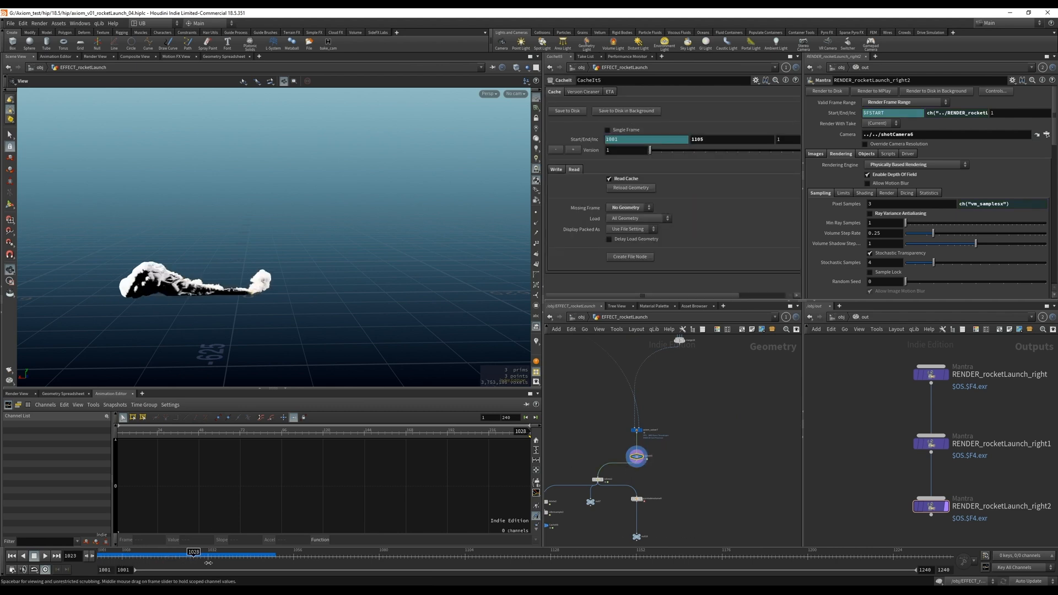
Step: Scrub forward and display the Cache12 File Cache node's smoke in the viewport
{"action": "left_click_drag", "start_coordinate": [194, 552], "coordinate": [222, 552]}
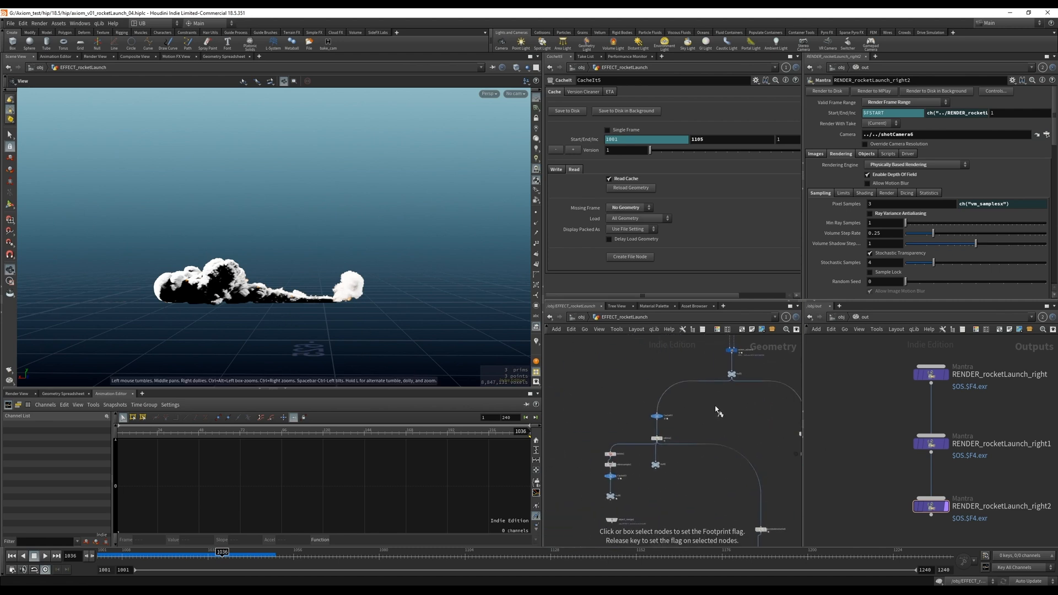
{"action": "left_click", "coordinate": [655, 416]}
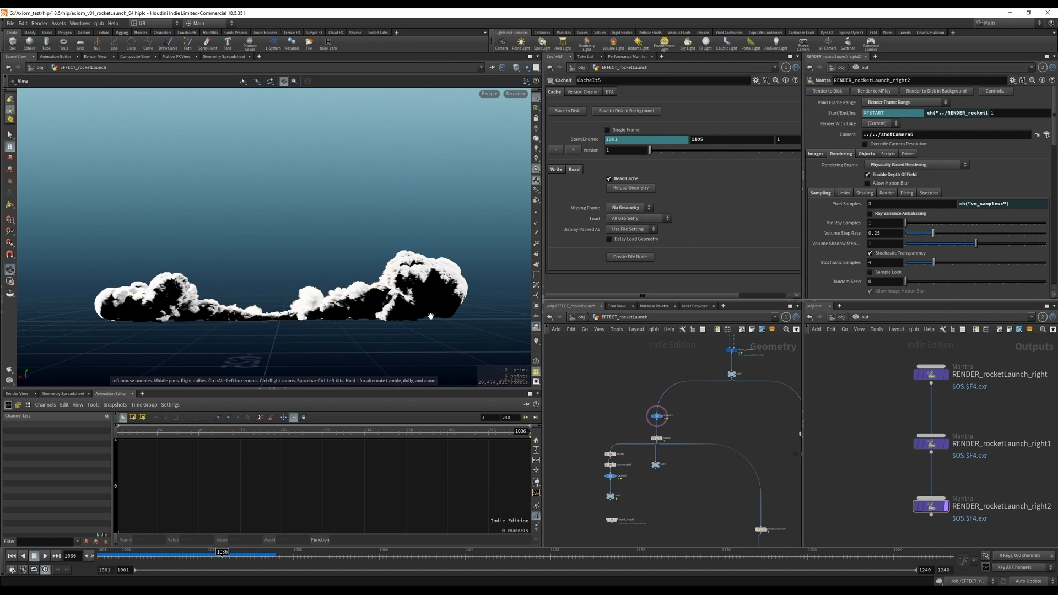
{"action": "mouse_move", "coordinate": [434, 333]}
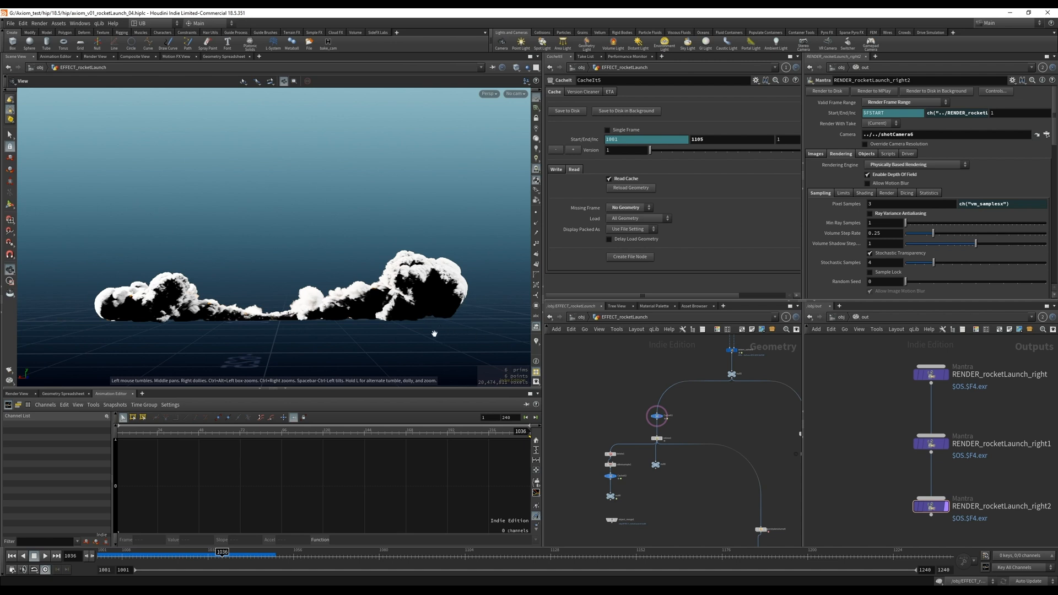
{"action": "mouse_move", "coordinate": [341, 324]}
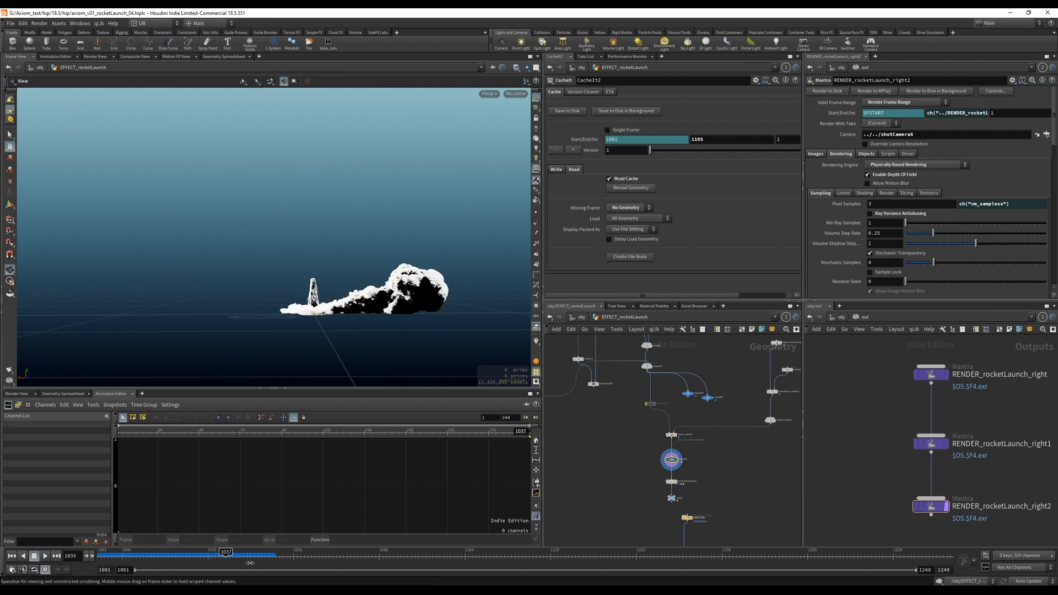
Step: Orbit in on the rocket smoke column and scrub back through earlier launch frames
{"action": "left_click_drag", "start_coordinate": [226, 552], "coordinate": [635, 552]}
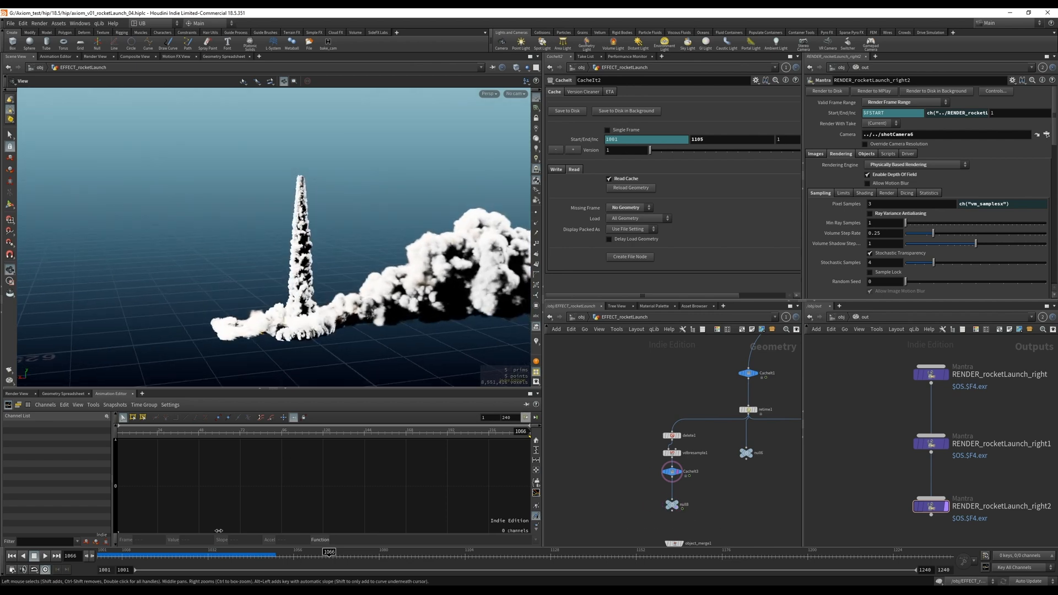
{"action": "left_click_drag", "start_coordinate": [326, 552], "coordinate": [265, 552]}
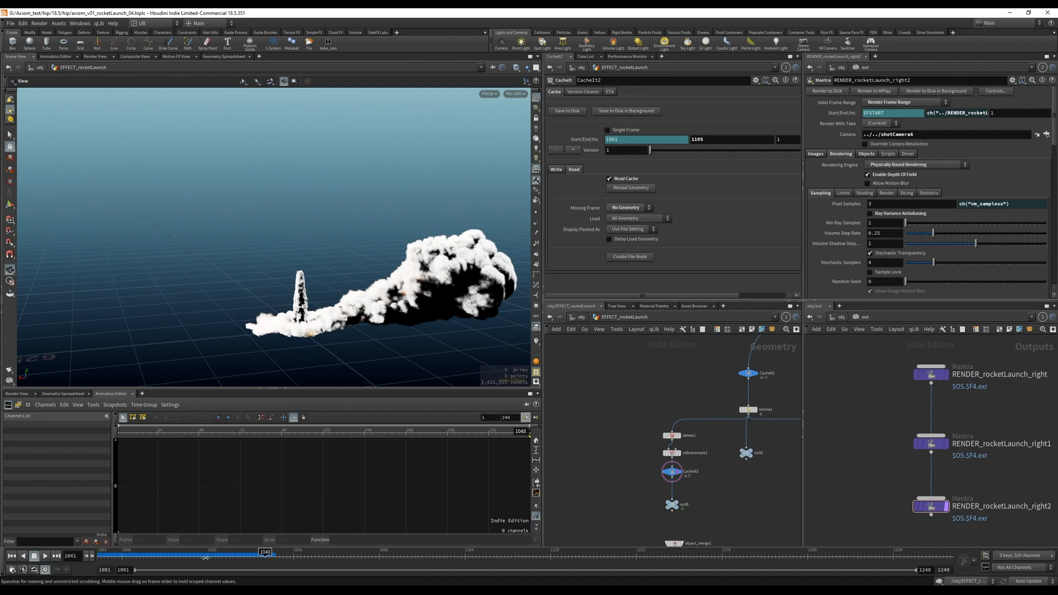
{"action": "left_click_drag", "start_coordinate": [263, 552], "coordinate": [201, 552]}
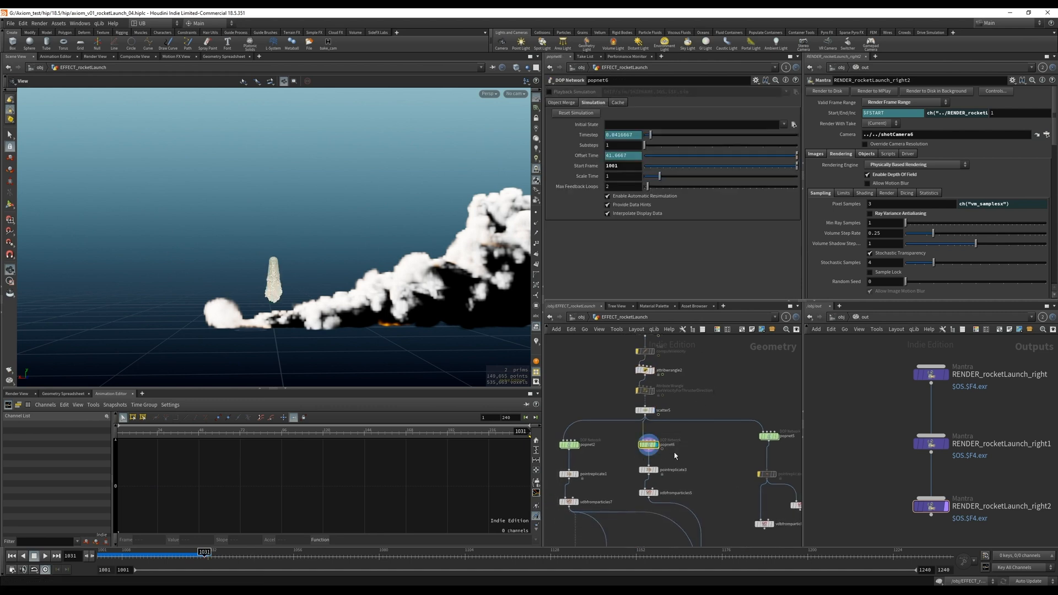
Step: Inspect vdbfromparticles5, pointreplicate3 and popnet2, then display merge18's combined smoke
{"action": "left_click", "coordinate": [44, 555]}
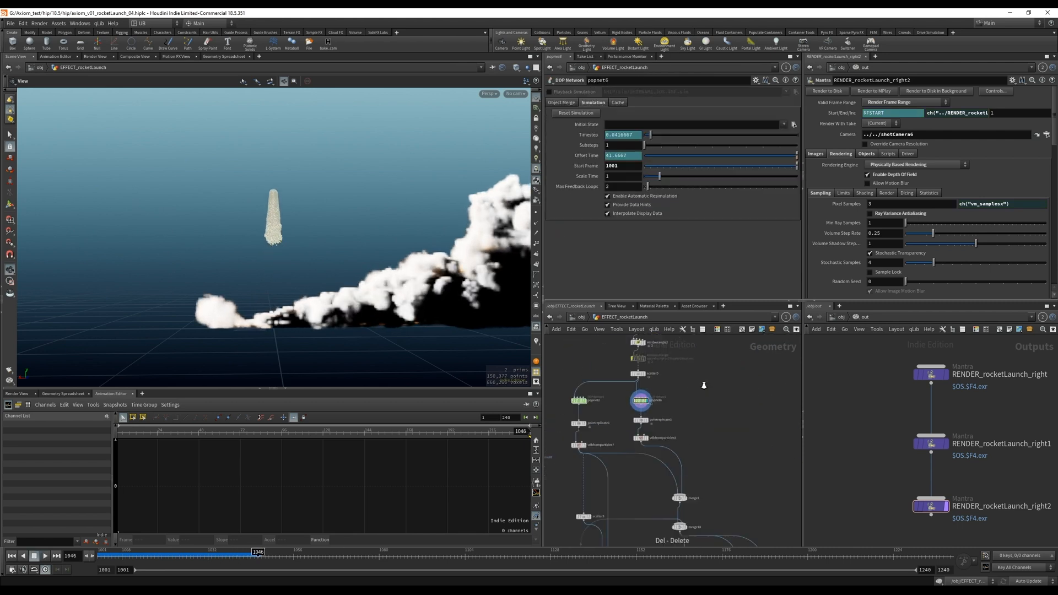
{"action": "left_click", "coordinate": [657, 449]}
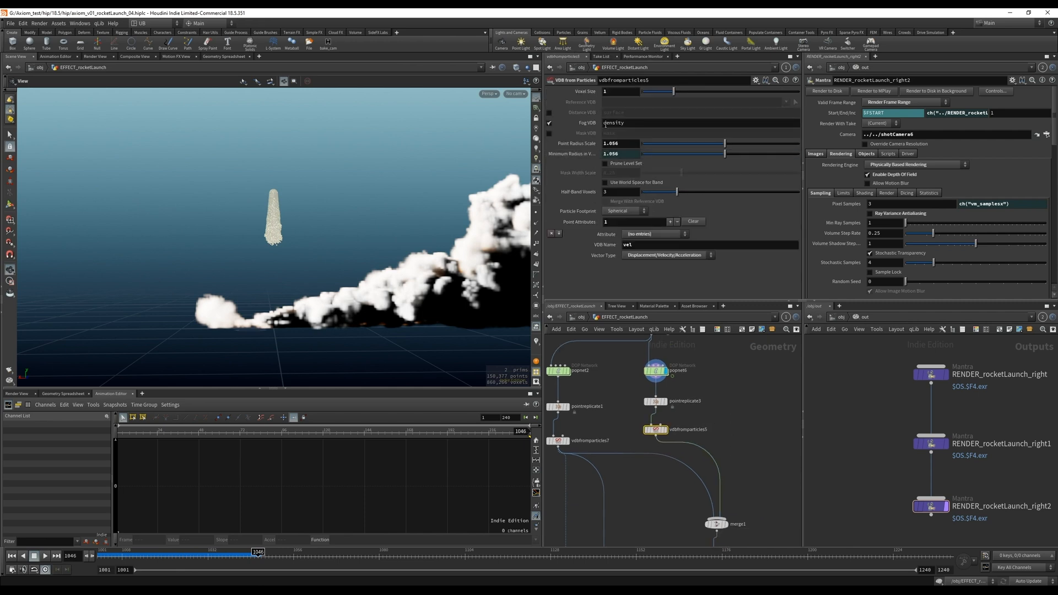
{"action": "double_click", "coordinate": [615, 122]}
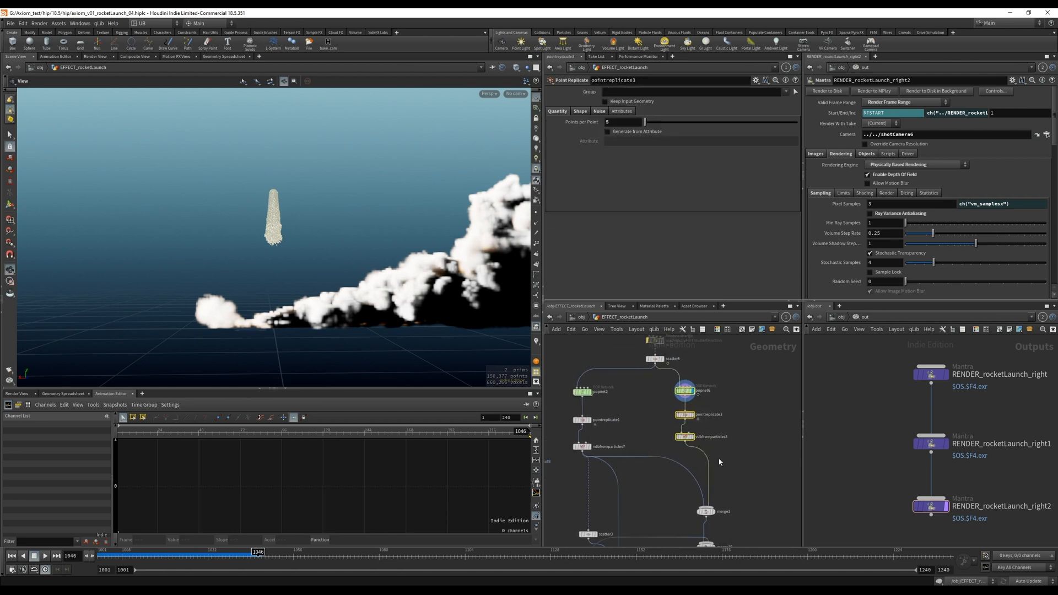
{"action": "left_click", "coordinate": [582, 447]}
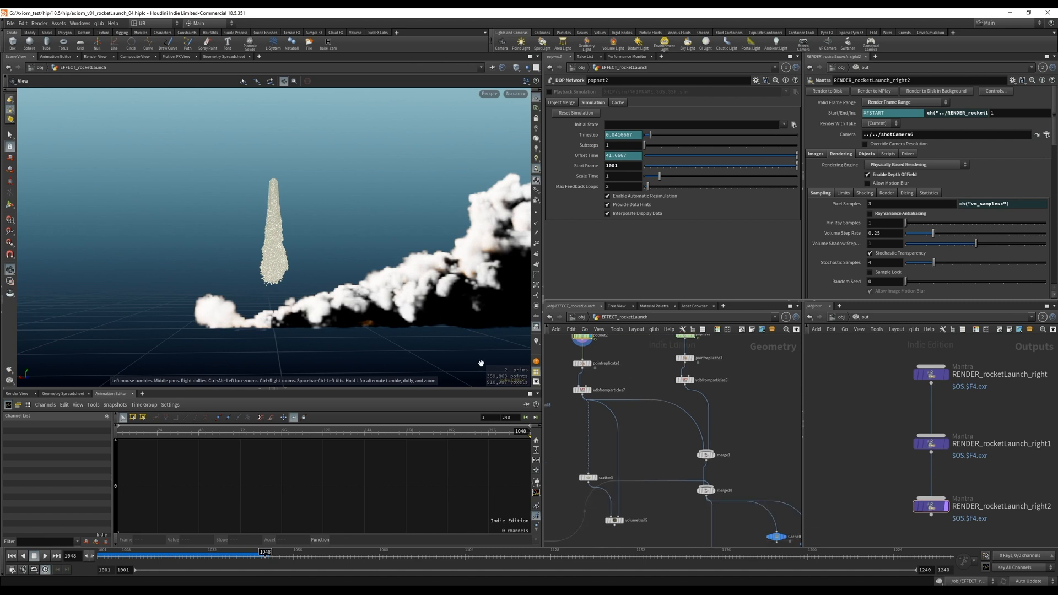
{"action": "mouse_move", "coordinate": [263, 293]}
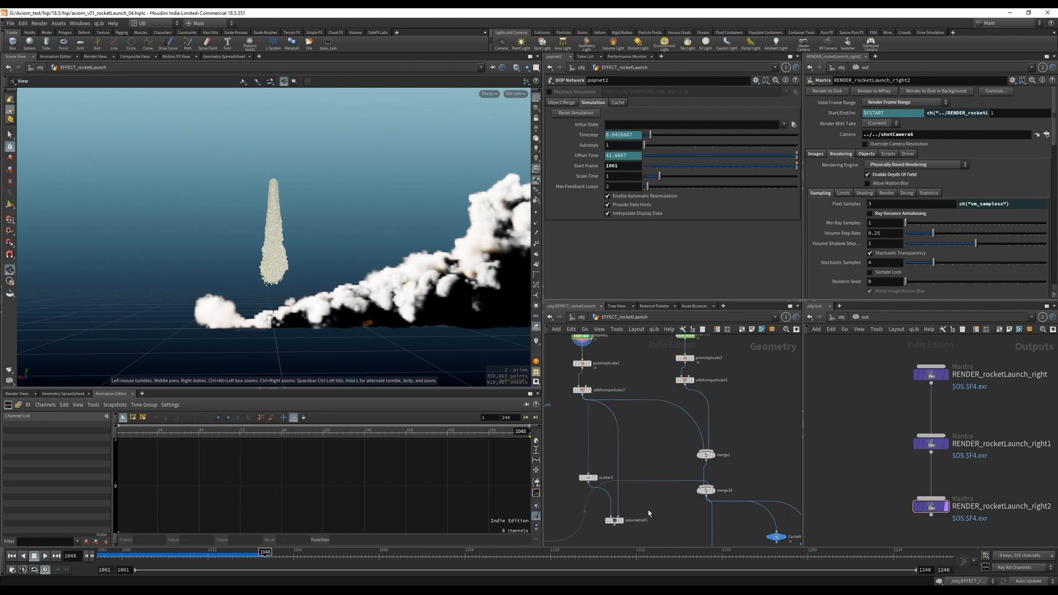
{"action": "left_click", "coordinate": [614, 520]}
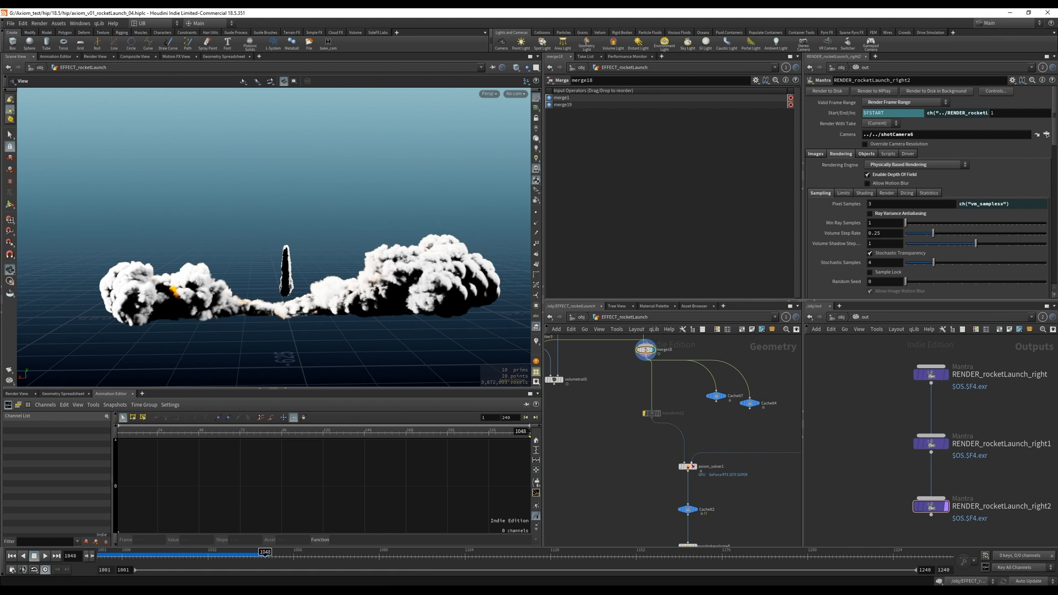
{"action": "mouse_move", "coordinate": [645, 367]}
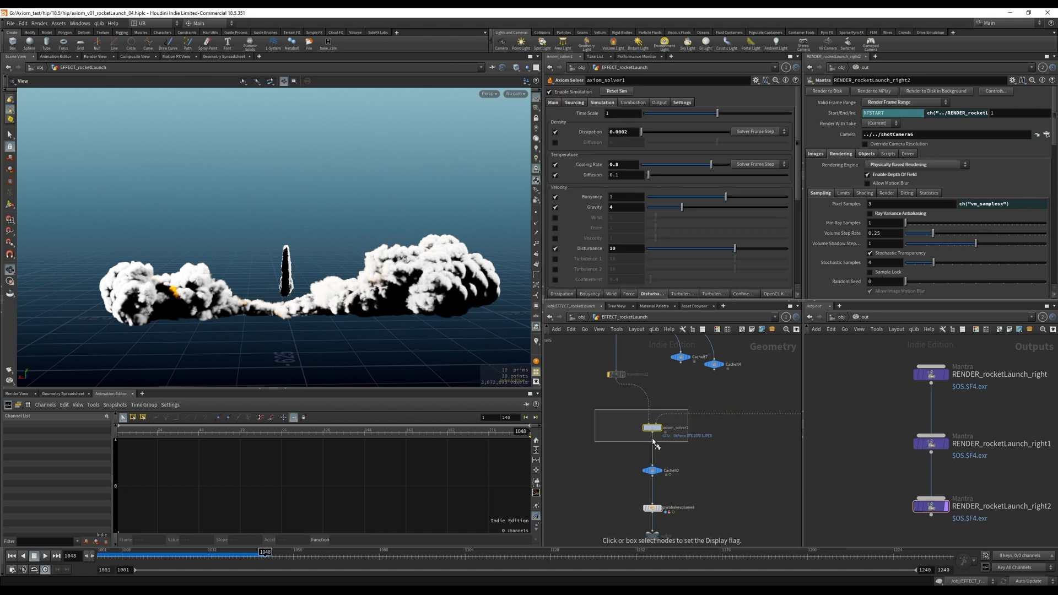
{"action": "mouse_move", "coordinate": [613, 438]}
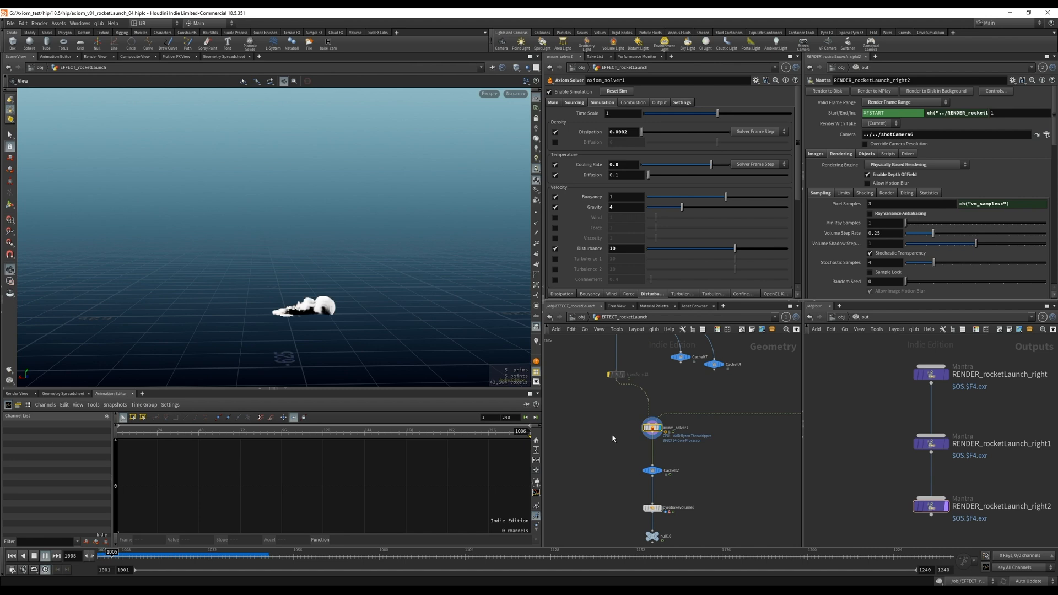
Step: Play the axiom_solver1 smoke simulation forward from its first frames
{"action": "left_click", "coordinate": [46, 555]}
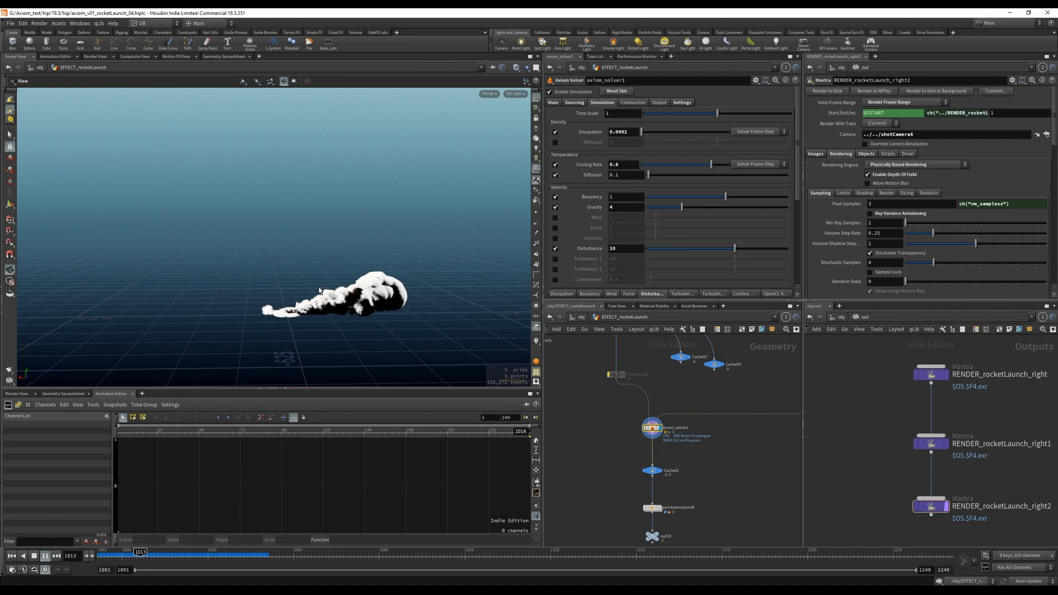
{"action": "left_click", "coordinate": [47, 556]}
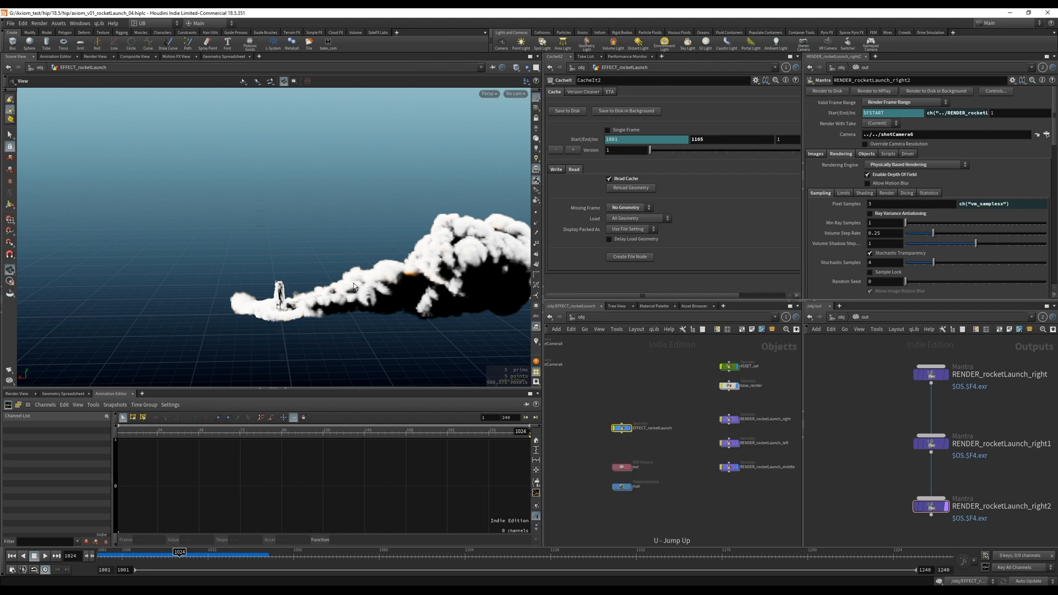
{"action": "mouse_move", "coordinate": [465, 335]}
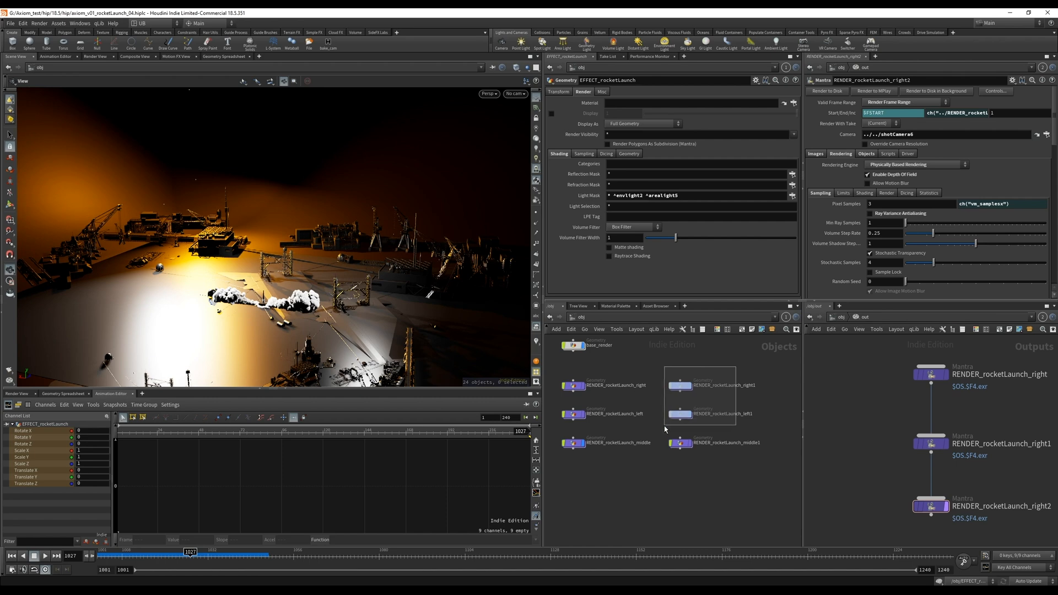
Step: Select RENDER_rocketLaunch_right1 and bring the shot camera nodes into view
{"action": "left_click", "coordinate": [680, 386]}
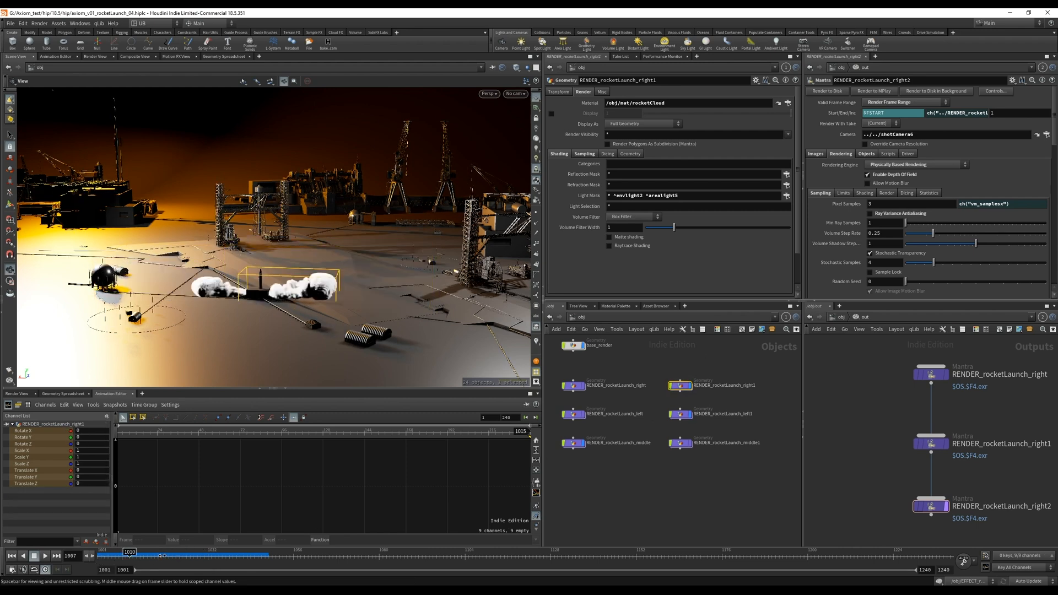
{"action": "left_click_drag", "start_coordinate": [162, 554], "coordinate": [177, 554]}
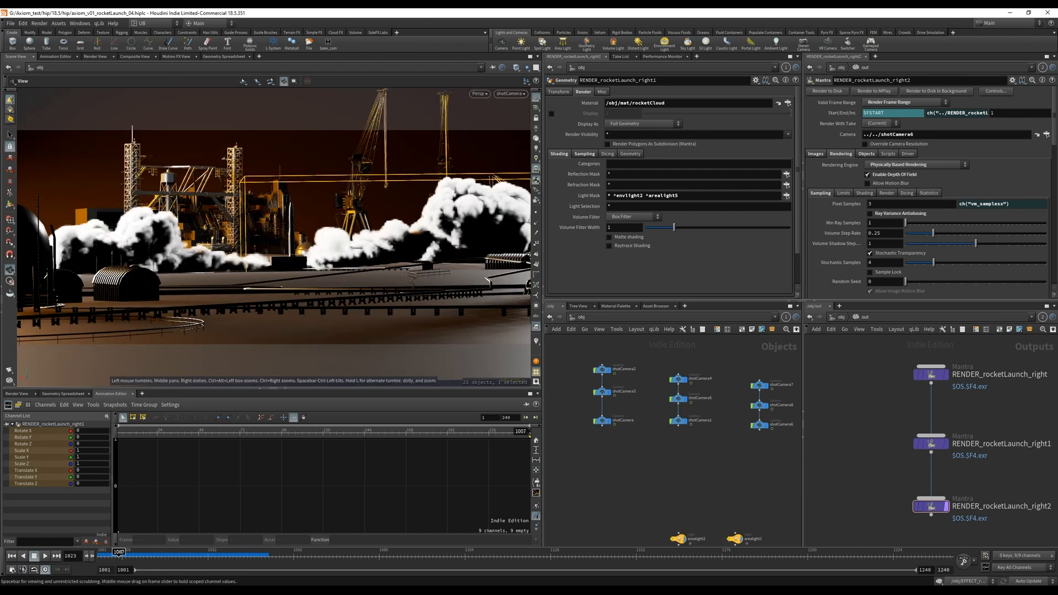
Step: Set shotCamera's F-Stop to 0.05 for shallow depth of field and scrub to check the blur
{"action": "left_click_drag", "start_coordinate": [118, 552], "coordinate": [151, 552]}
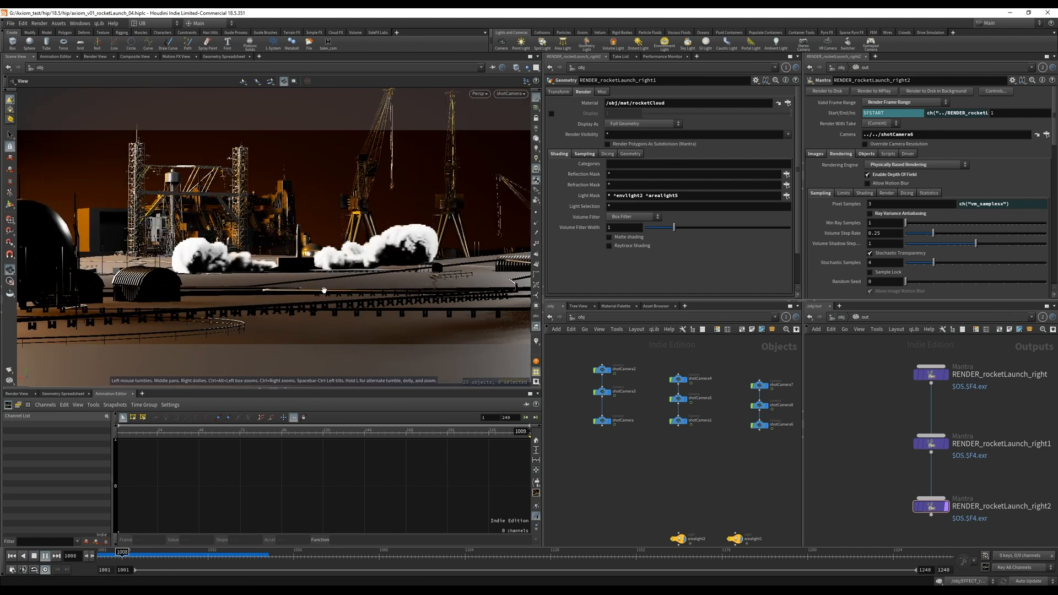
{"action": "left_click_drag", "start_coordinate": [121, 553], "coordinate": [175, 553]}
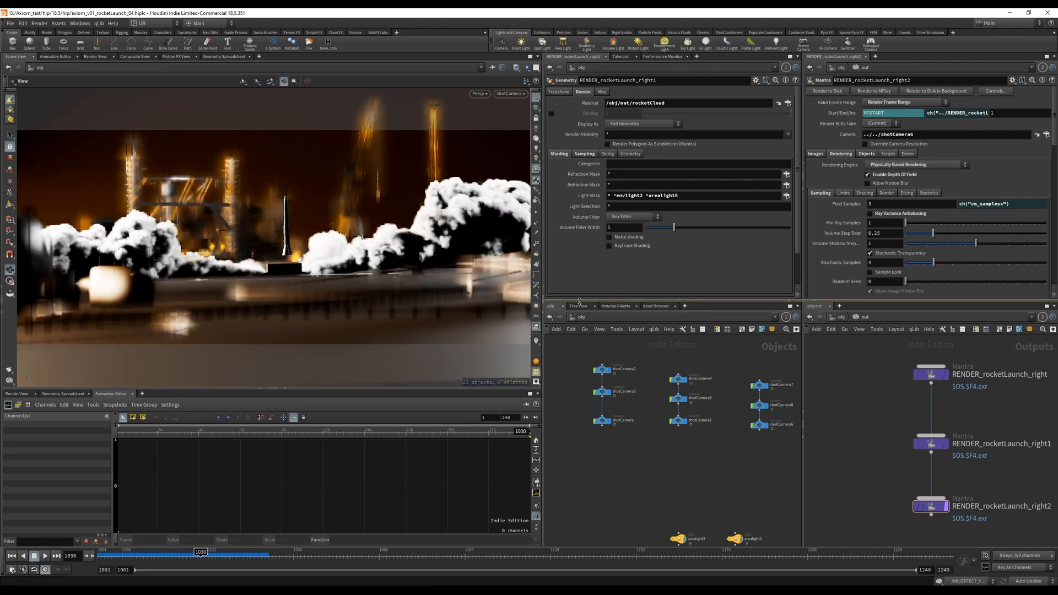
{"action": "left_click", "coordinate": [603, 420]}
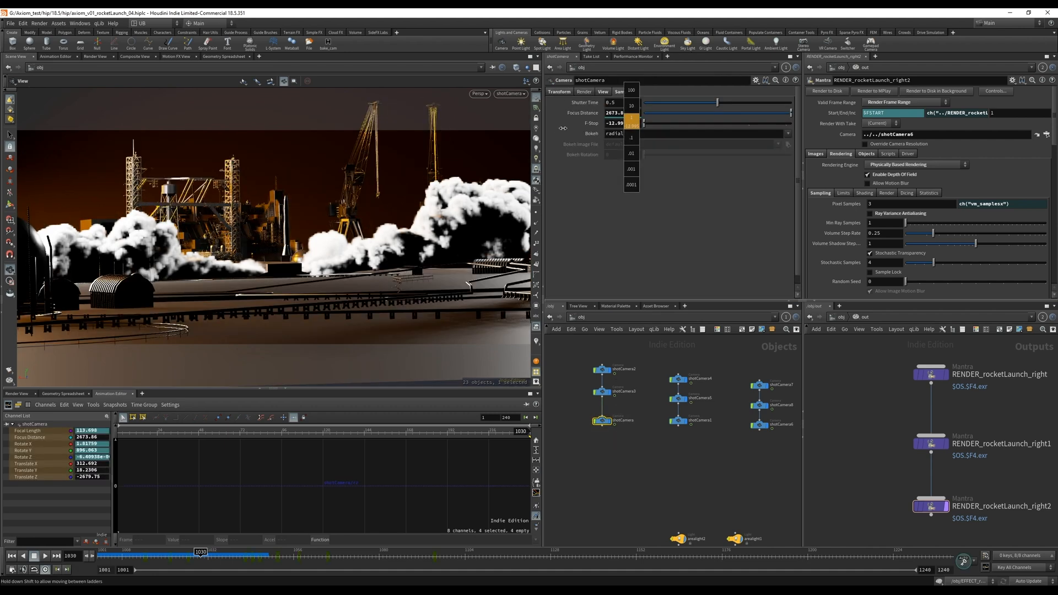
{"action": "left_click_drag", "start_coordinate": [630, 122], "coordinate": [677, 122]}
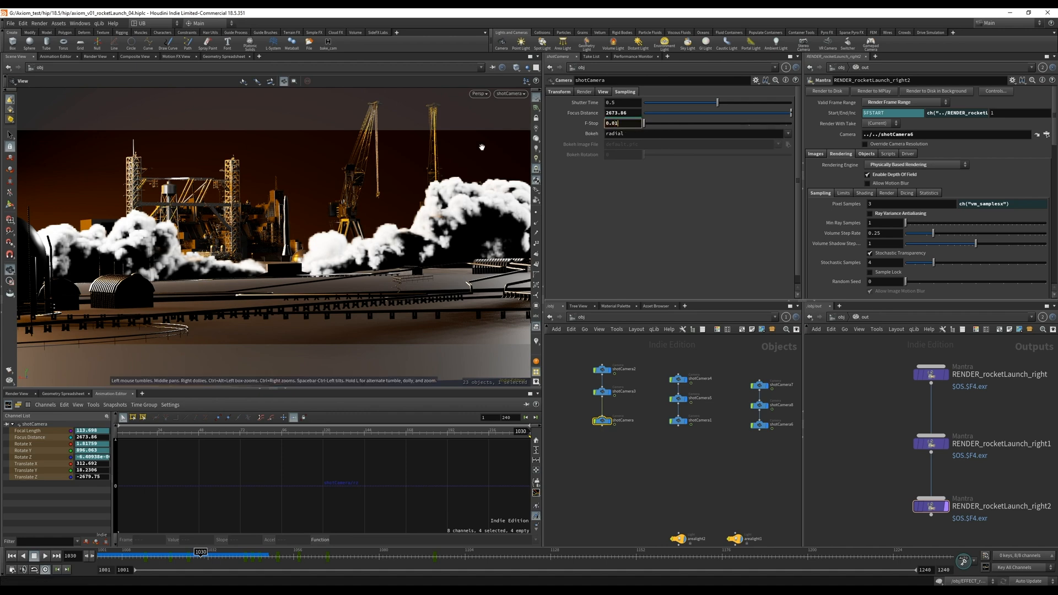
{"action": "type", "text": "0.05"}
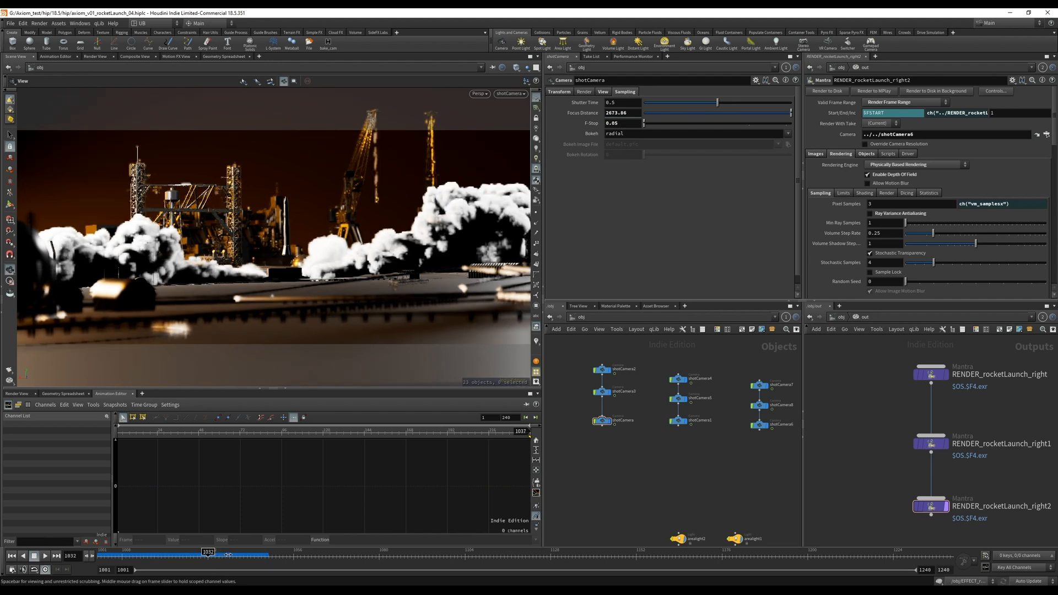
{"action": "left_click_drag", "start_coordinate": [209, 552], "coordinate": [121, 552]}
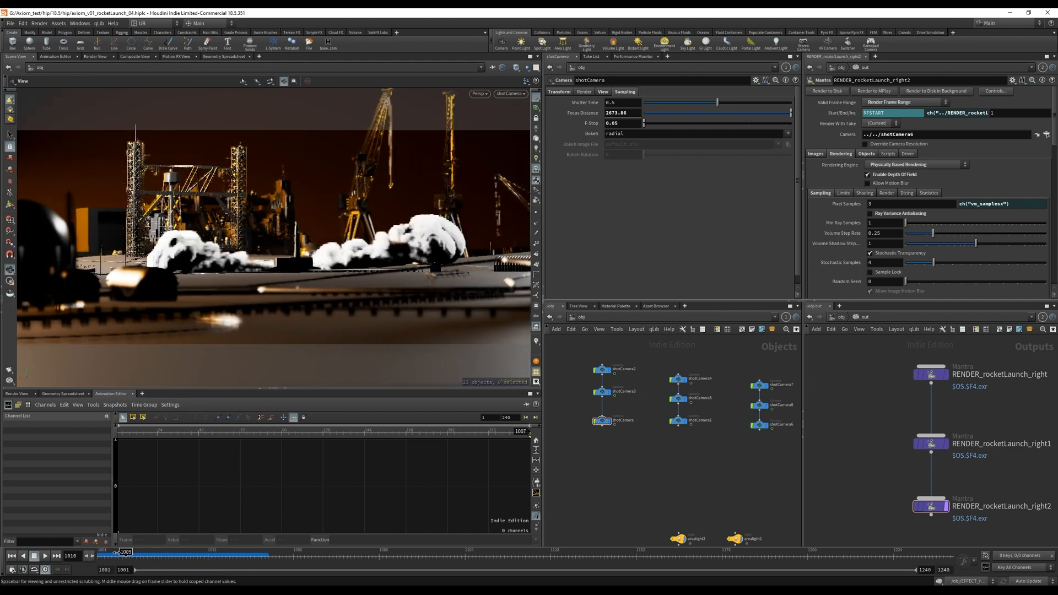
{"action": "left_click_drag", "start_coordinate": [124, 552], "coordinate": [221, 552]}
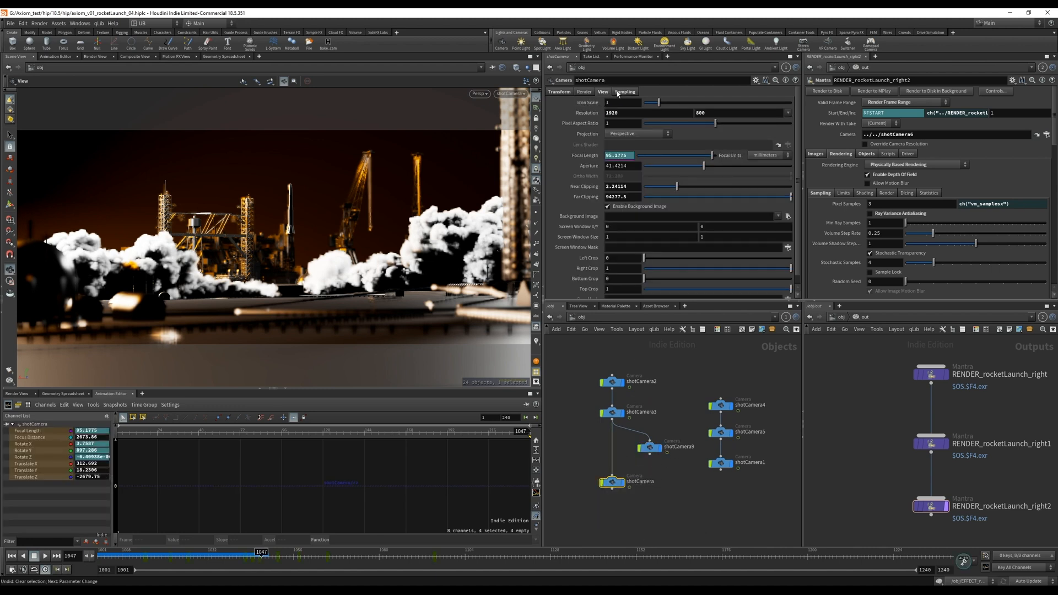
Step: Add shotCamera10 into the chain between shotCamera9 and shotCamera with zeroed transforms
{"action": "left_click", "coordinate": [559, 92]}
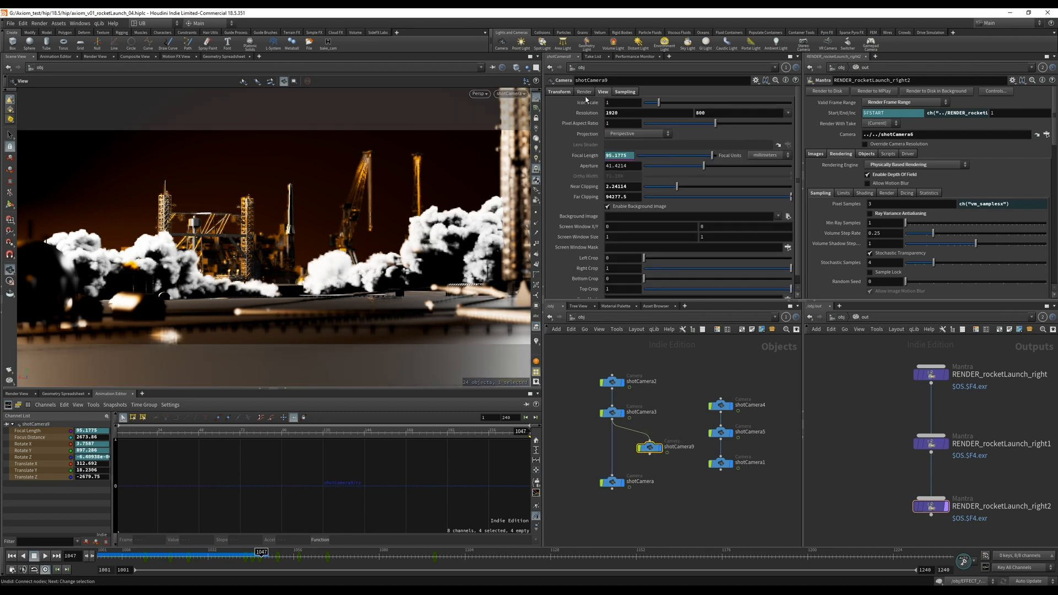
{"action": "left_click", "coordinate": [559, 91]}
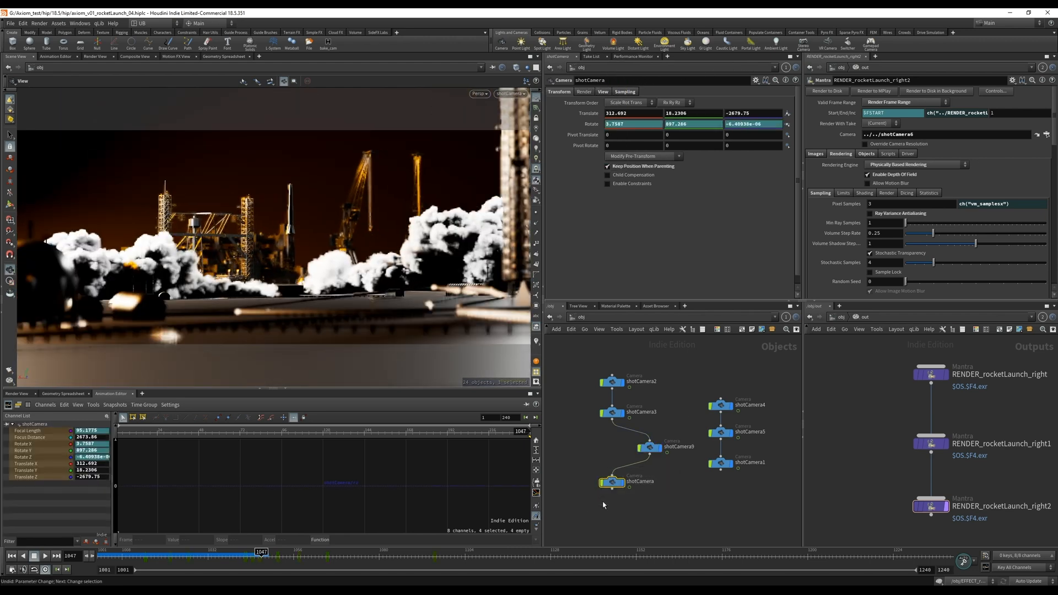
{"action": "mouse_move", "coordinate": [561, 484]}
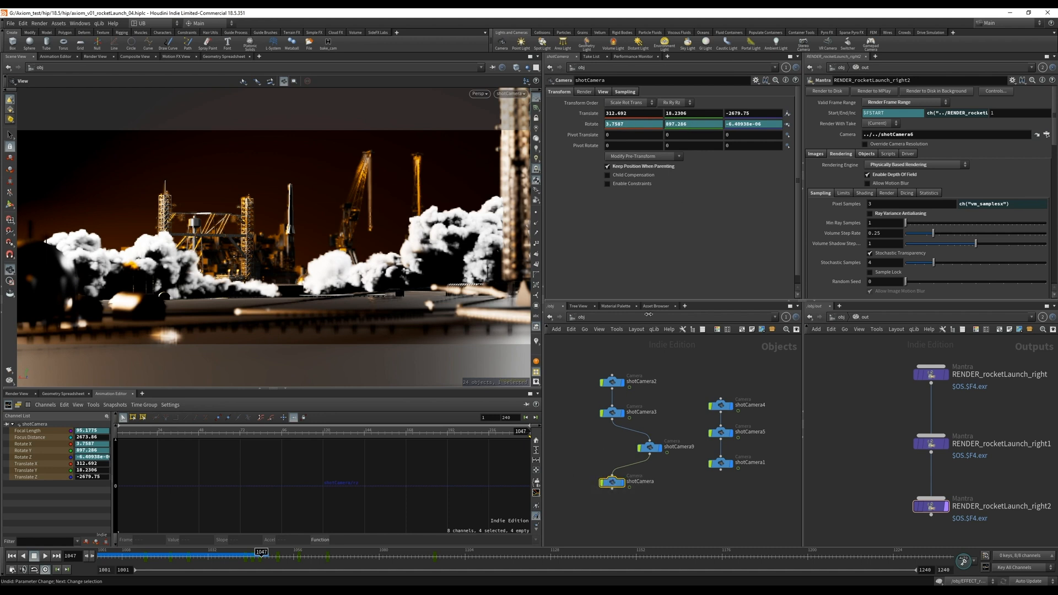
{"action": "left_click", "coordinate": [648, 447]}
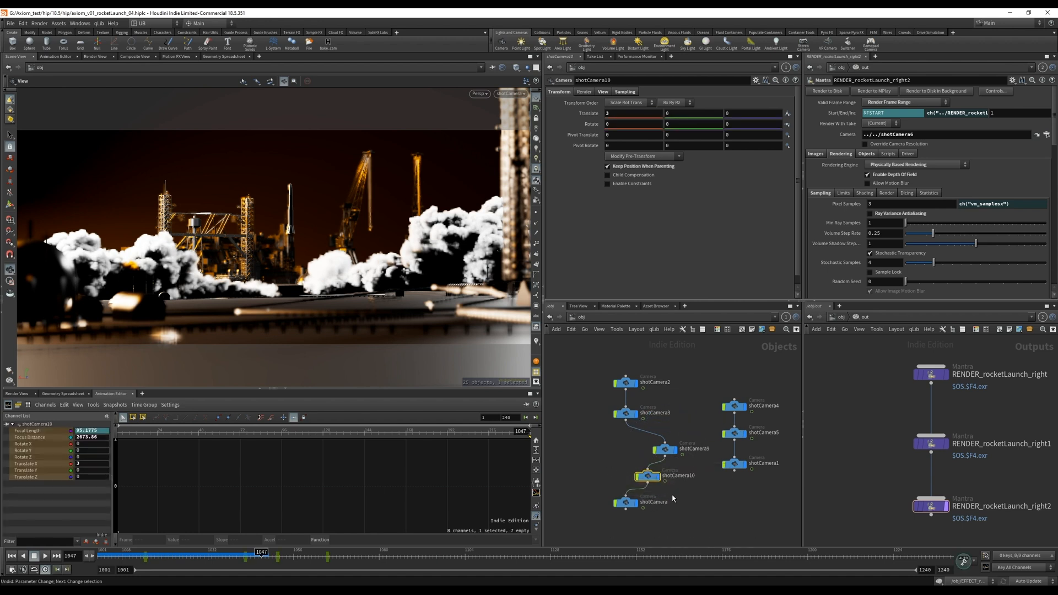
{"action": "right_click", "coordinate": [629, 114]}
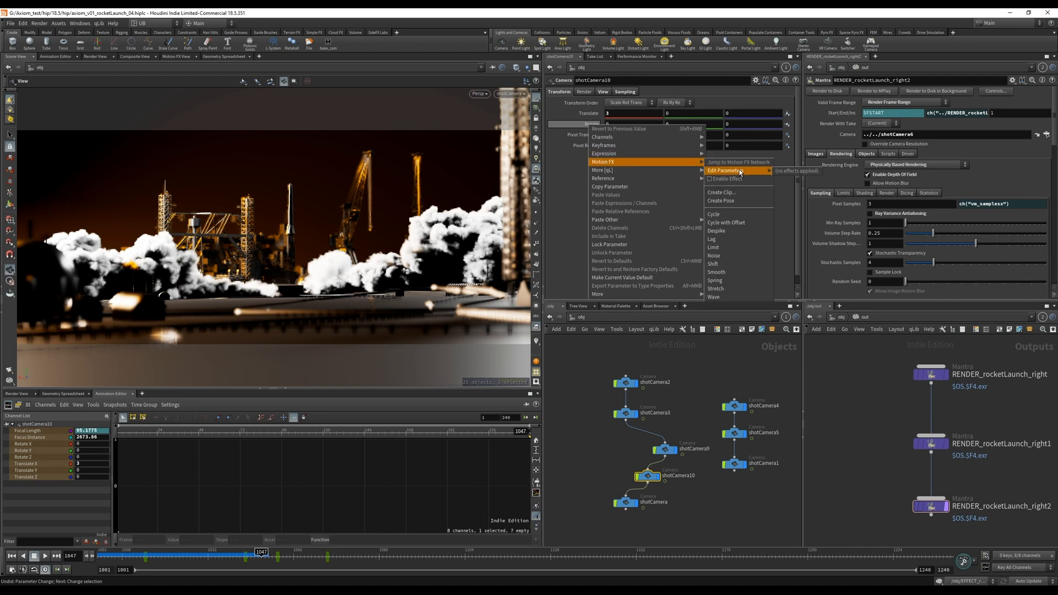
Step: Apply a Motion FX Noise shake to the new camera's rotation and adjust the noise4 settings
{"action": "left_click", "coordinate": [732, 169]}
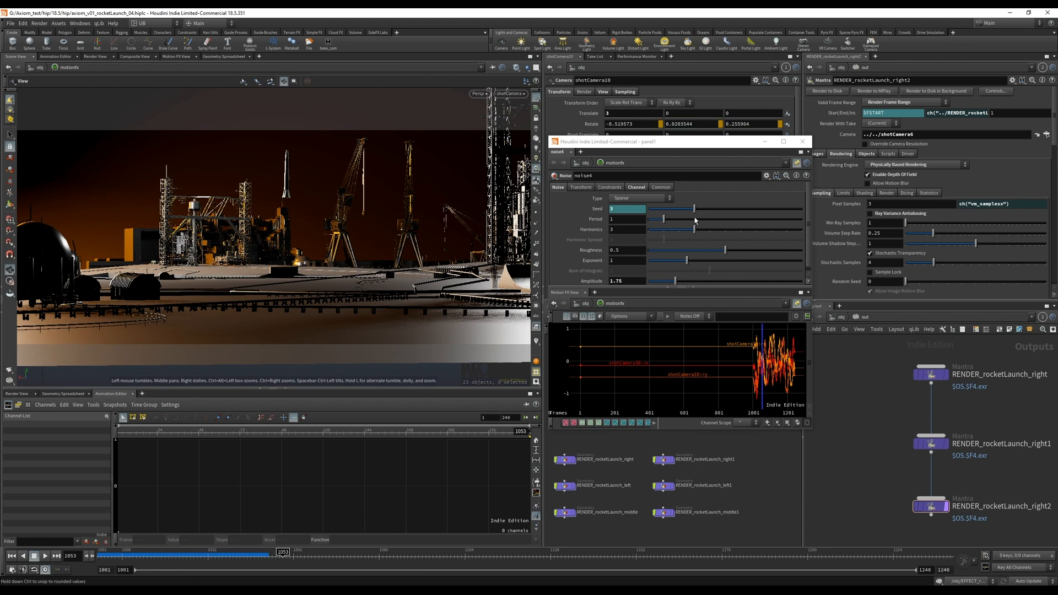
{"action": "left_click_drag", "start_coordinate": [663, 218], "coordinate": [718, 218]}
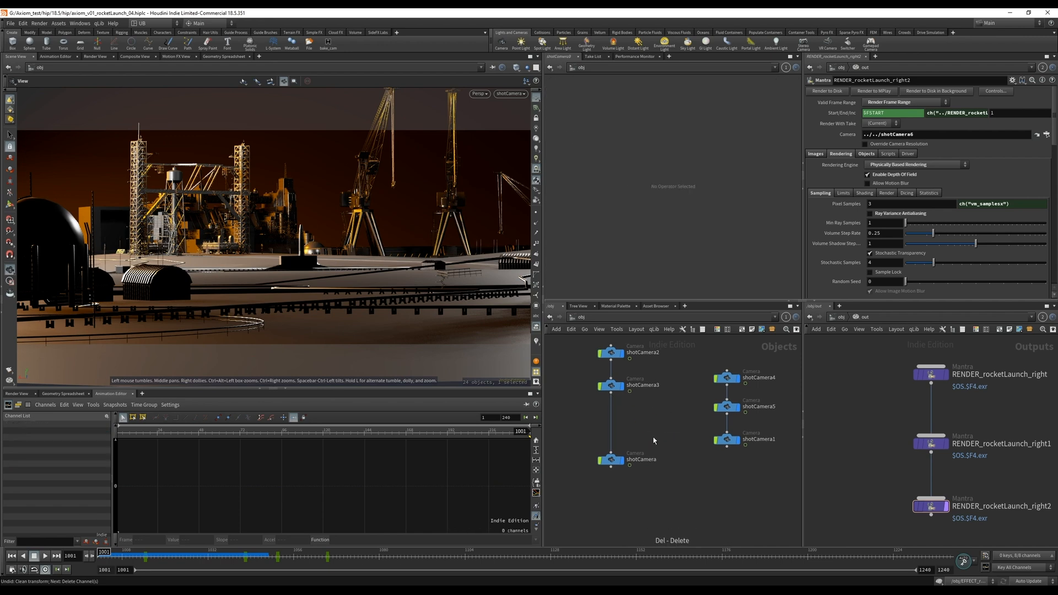
Step: Pan the /obj network to bring the EFFECT_rocketLaunch and RENDER nodes into view
{"action": "left_click_drag", "start_coordinate": [105, 552], "coordinate": [157, 552]}
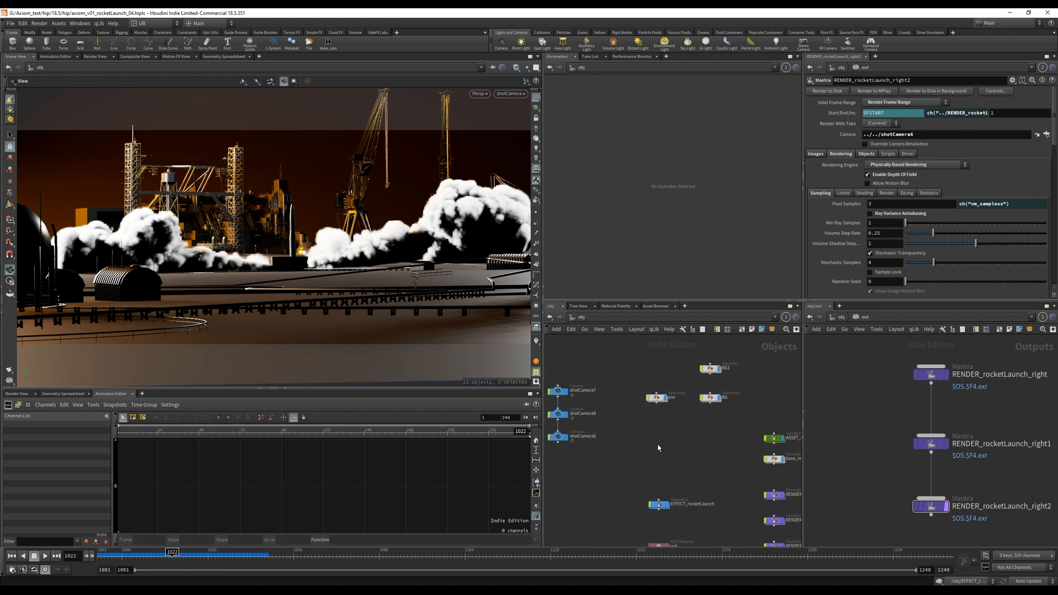
{"action": "mouse_move", "coordinate": [665, 439]}
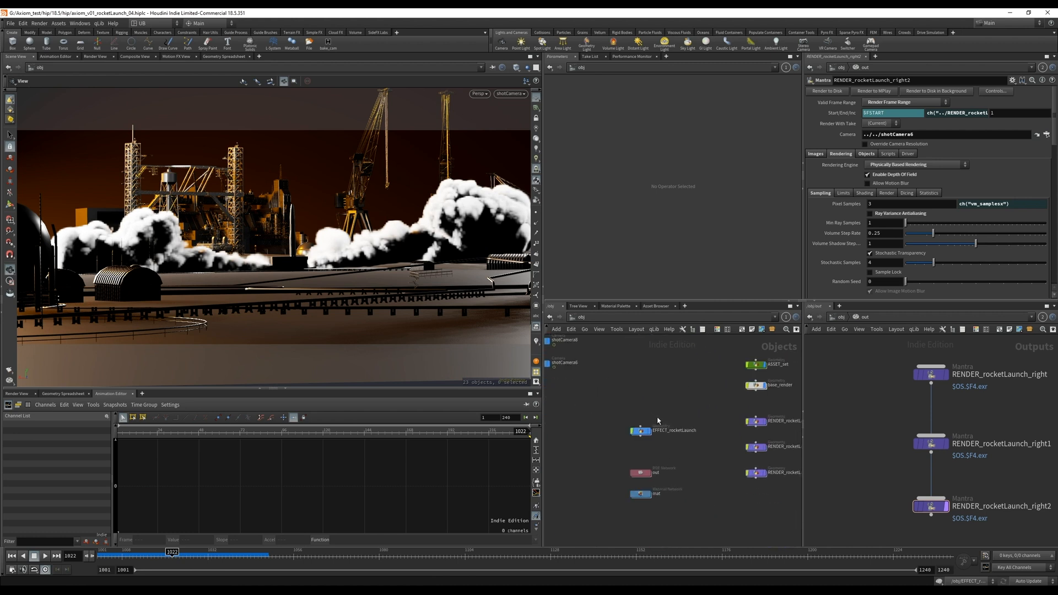
{"action": "mouse_move", "coordinate": [604, 403]}
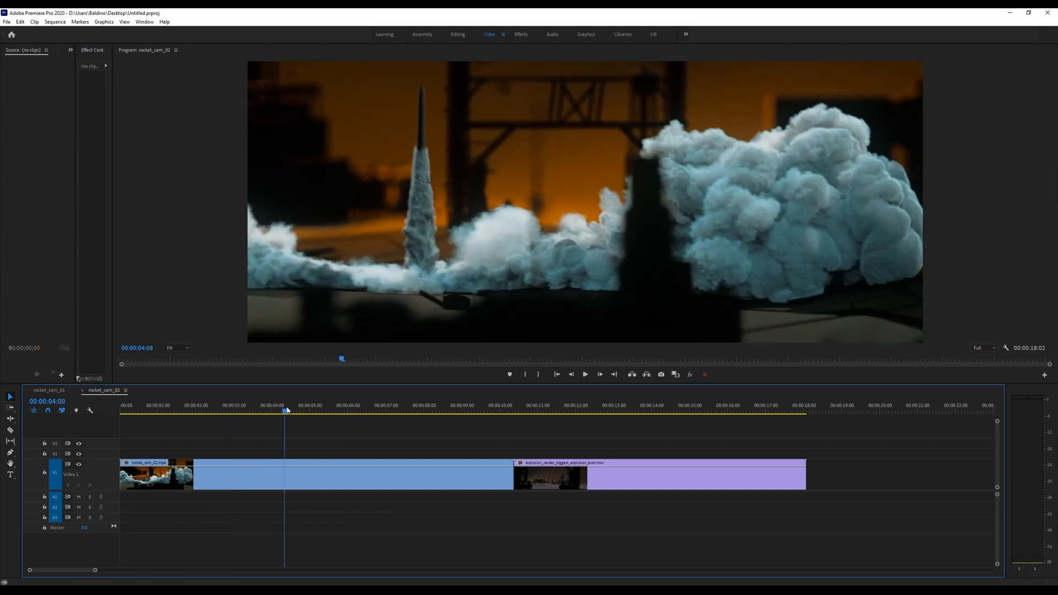
{"action": "left_click", "coordinate": [502, 406]}
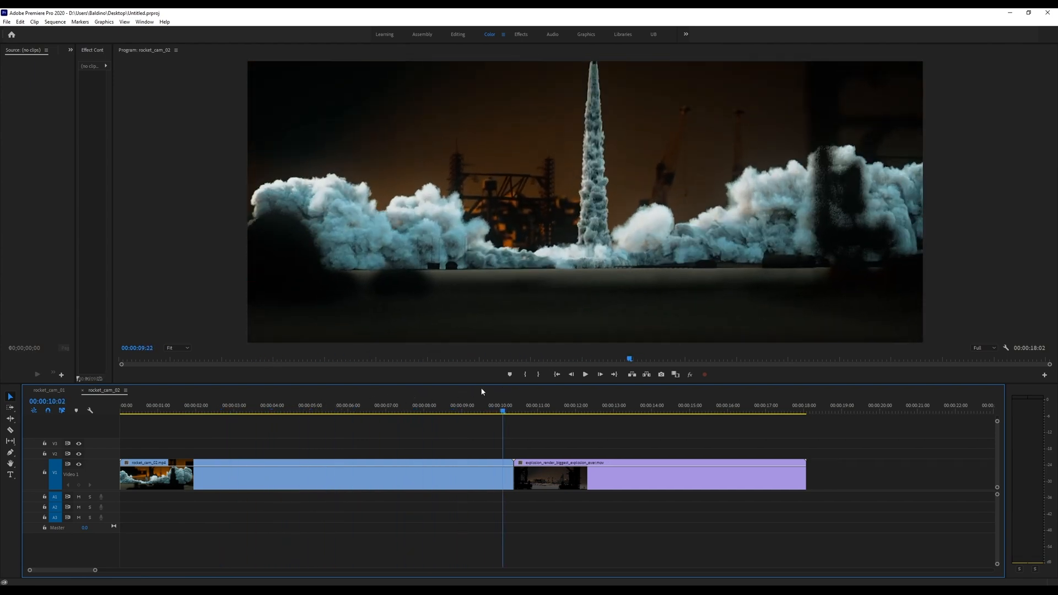
{"action": "left_click", "coordinate": [229, 409]}
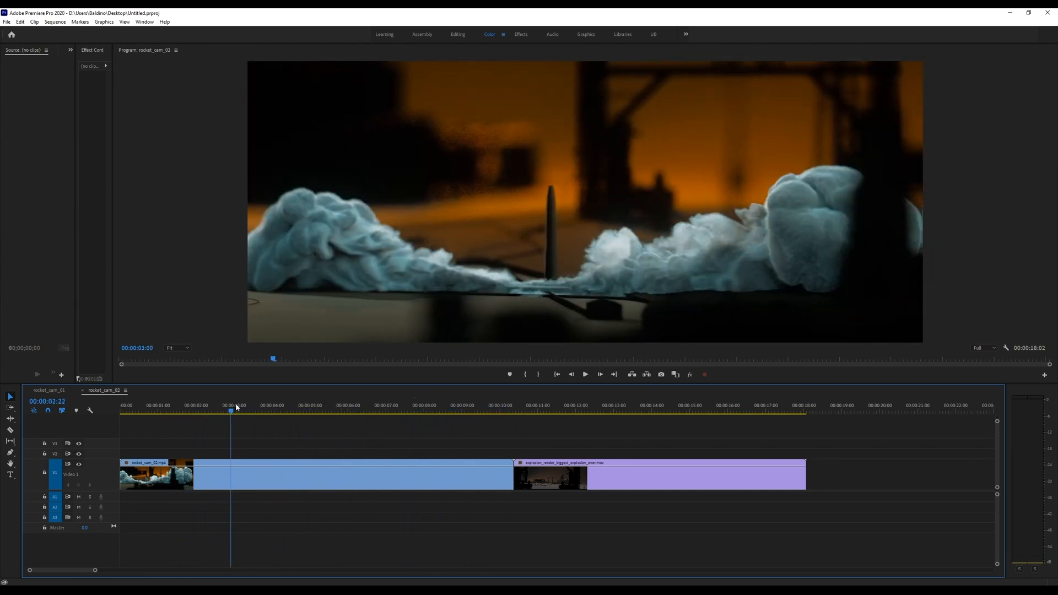
{"action": "left_click", "coordinate": [406, 409]}
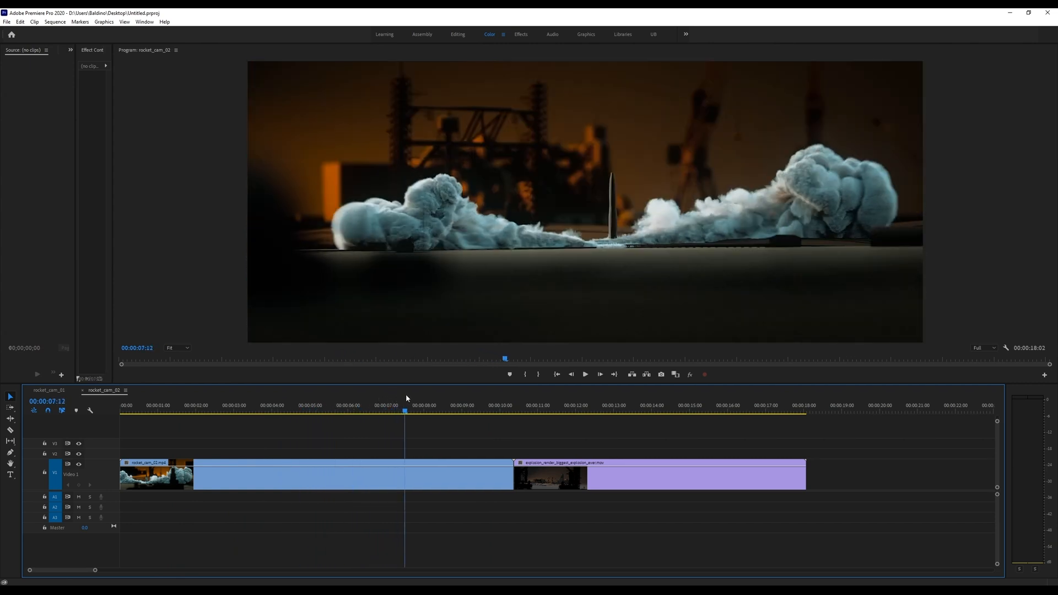
{"action": "left_click", "coordinate": [364, 410]}
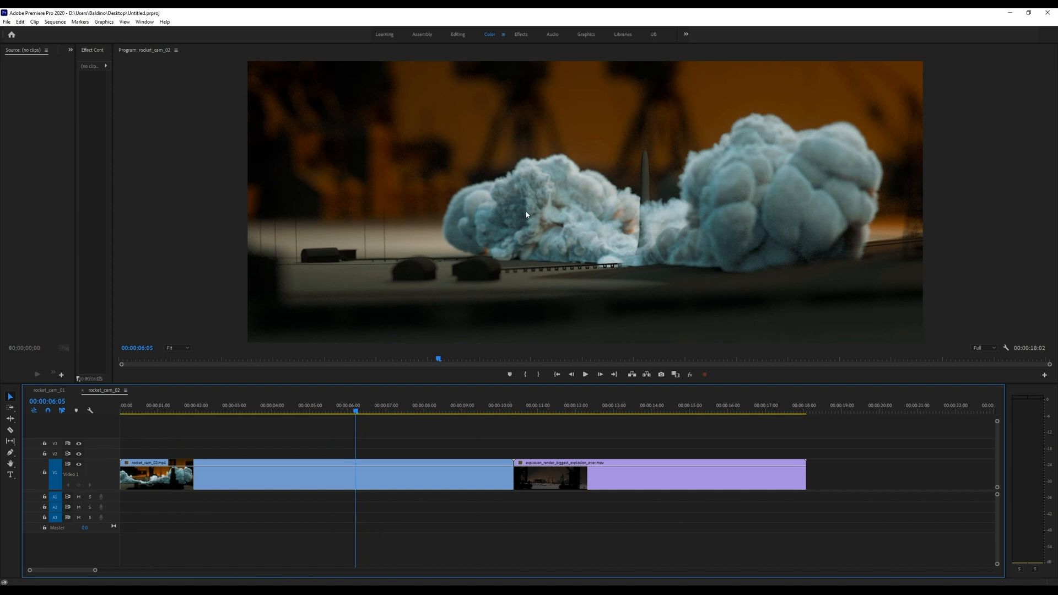
{"action": "mouse_move", "coordinate": [530, 205]}
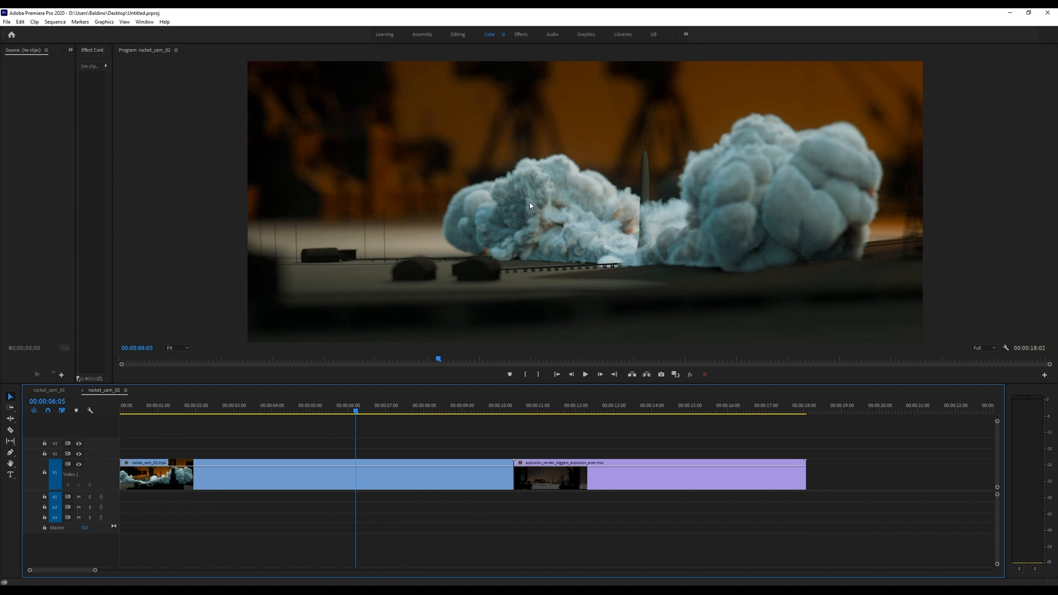
{"action": "mouse_move", "coordinate": [513, 208]}
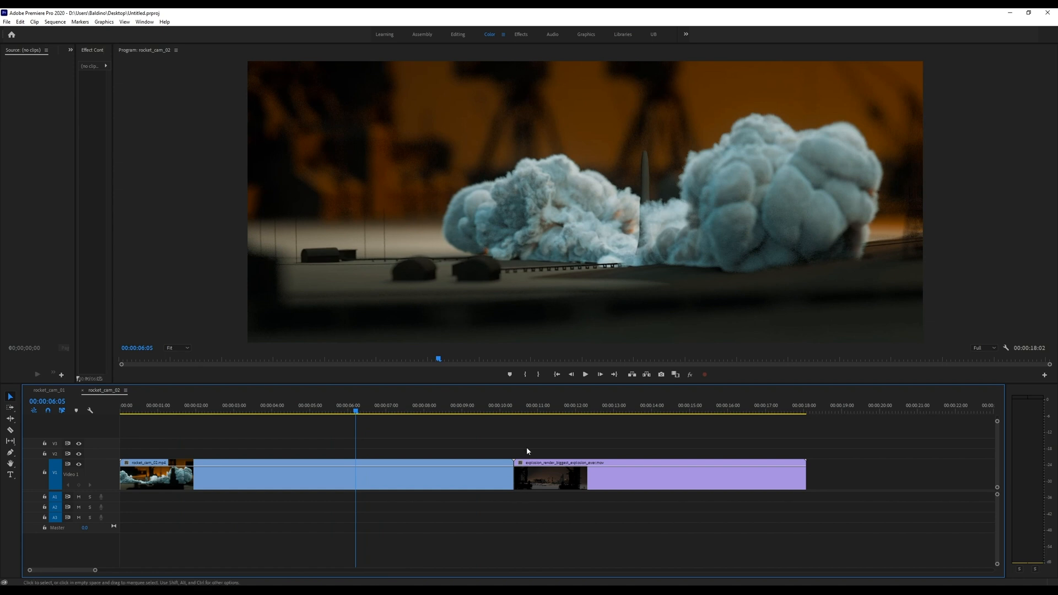
{"action": "mouse_move", "coordinate": [339, 412]}
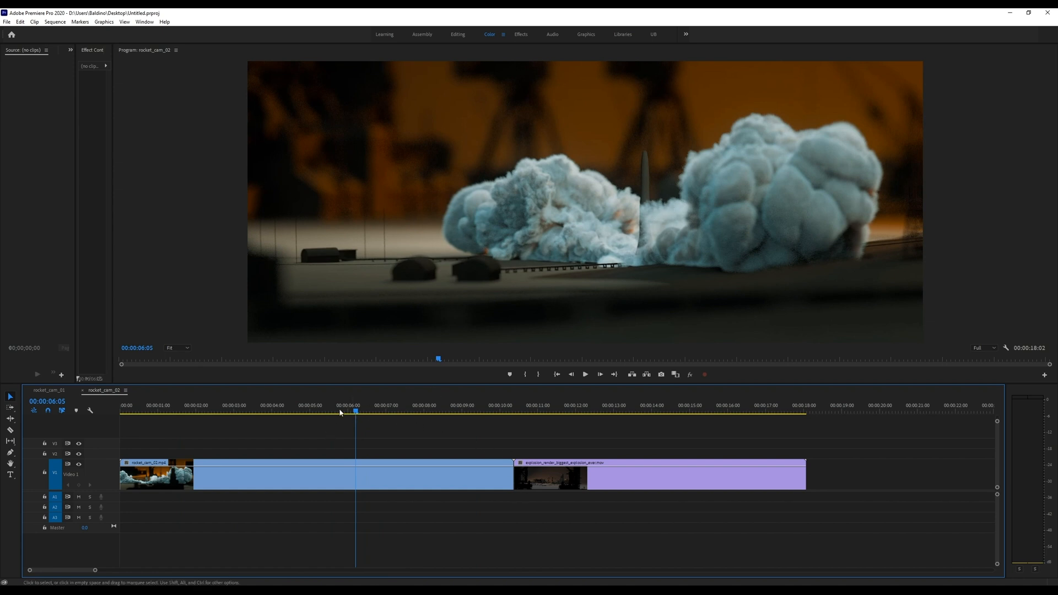
{"action": "left_click", "coordinate": [227, 413]}
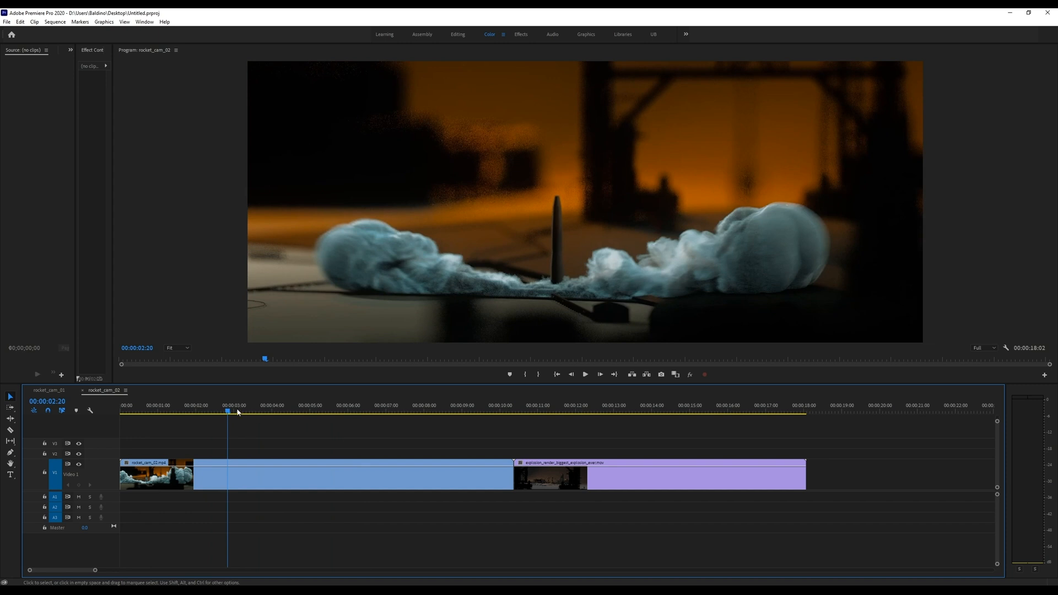
{"action": "left_click", "coordinate": [221, 410]}
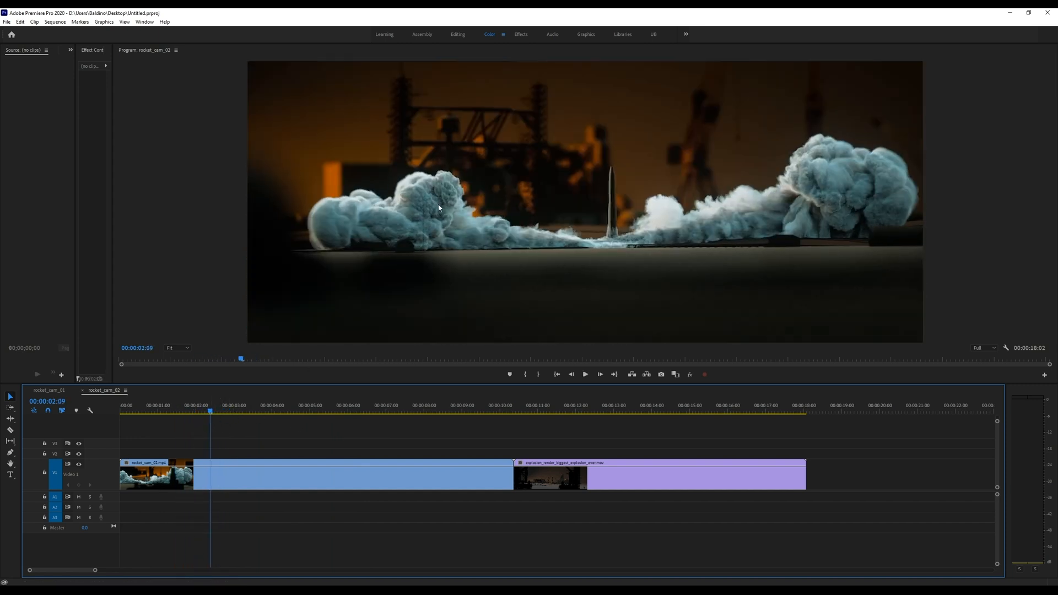
{"action": "mouse_move", "coordinate": [648, 226]}
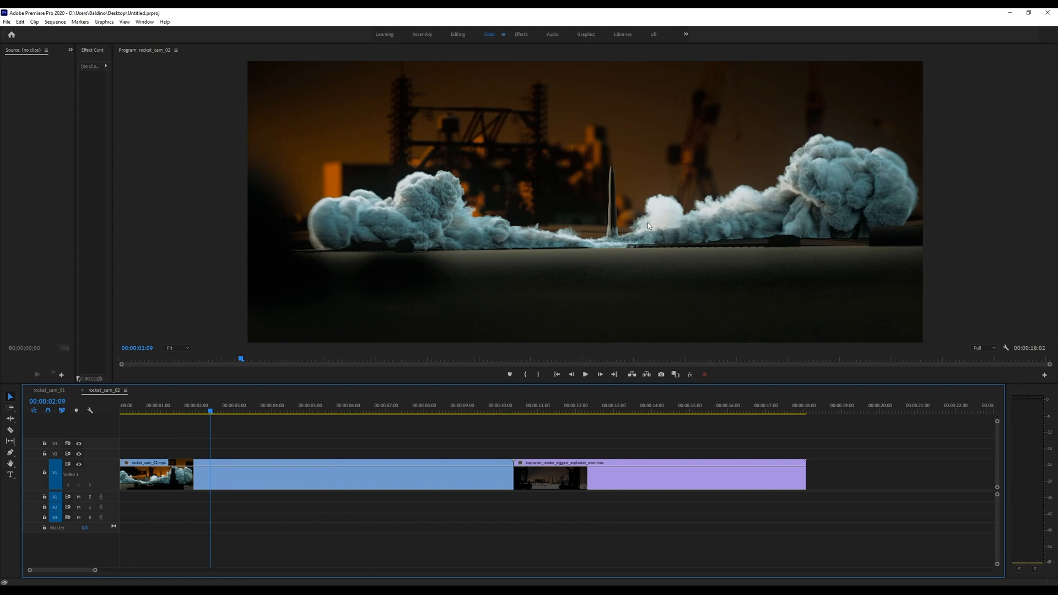
{"action": "mouse_move", "coordinate": [623, 223]}
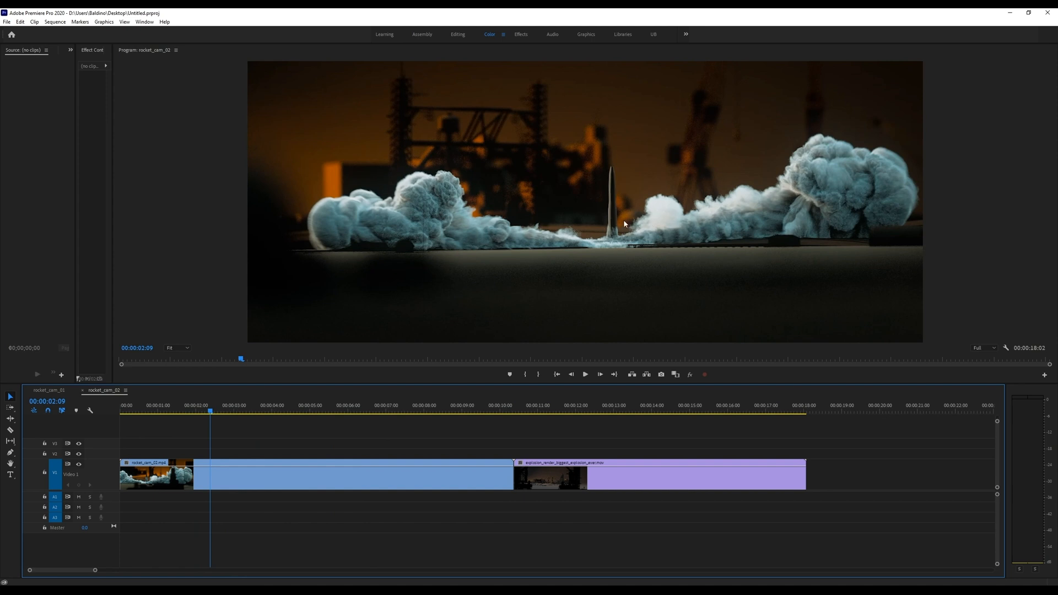
{"action": "left_click", "coordinate": [586, 374]}
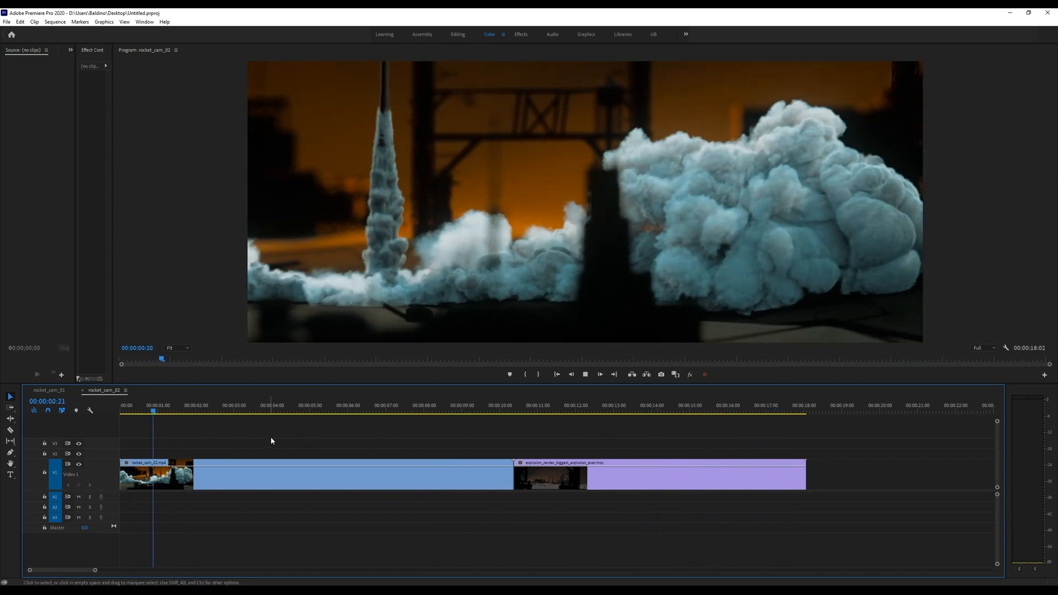
{"action": "left_click", "coordinate": [228, 405]}
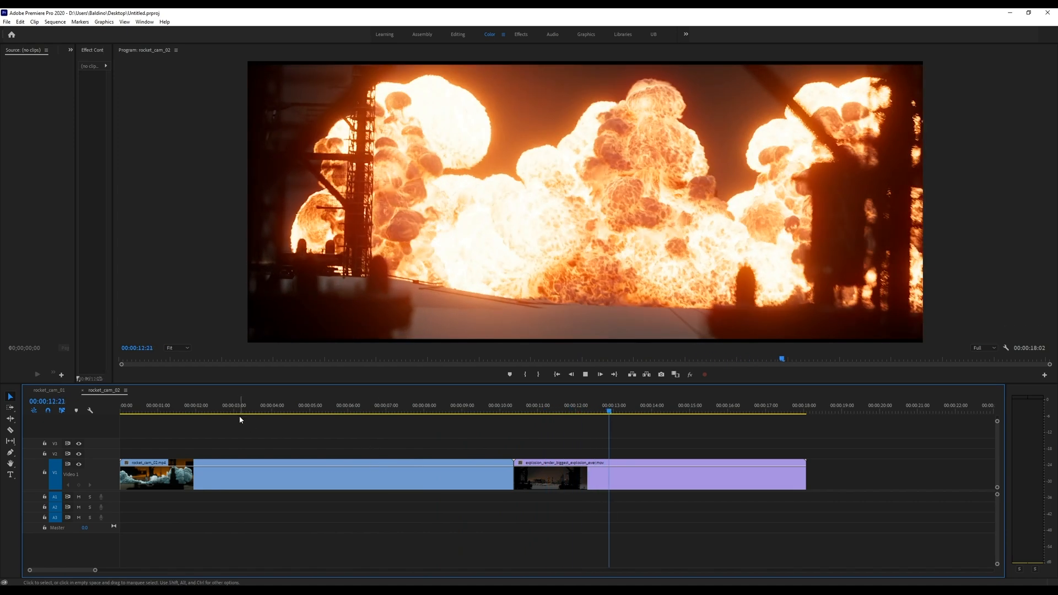
{"action": "left_click", "coordinate": [220, 405]}
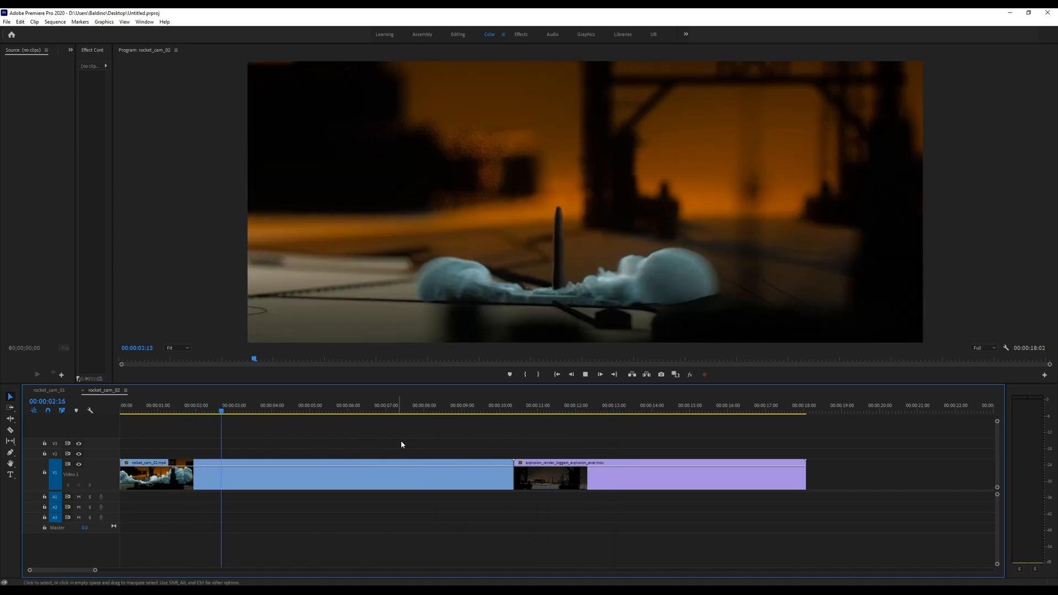